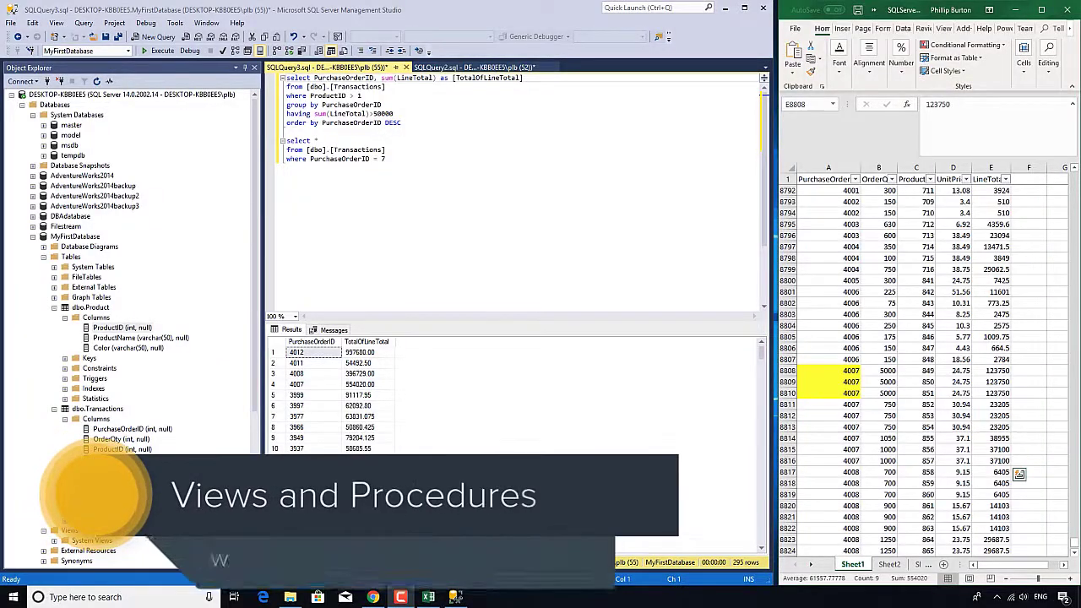
- Run the SELECT Color, SUM(LineTotal) query joining Transactions and Product grouped by Color
left_click(487, 67)
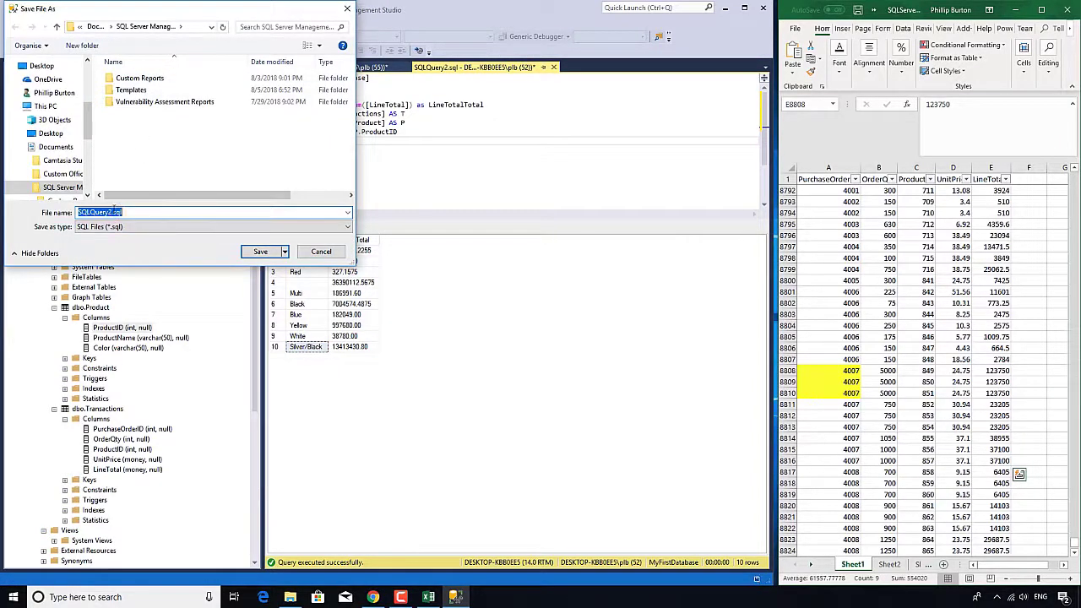
left_click(132, 213)
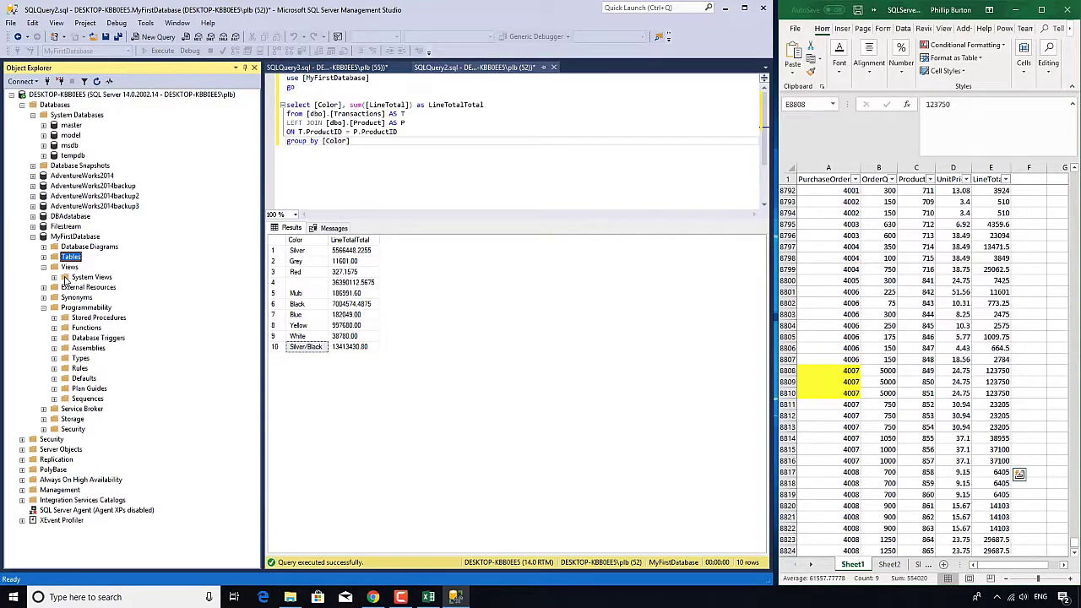
- Prefix the query with CREATE VIEW MyFirst AS and execute it to create the view
left_click(307, 89)
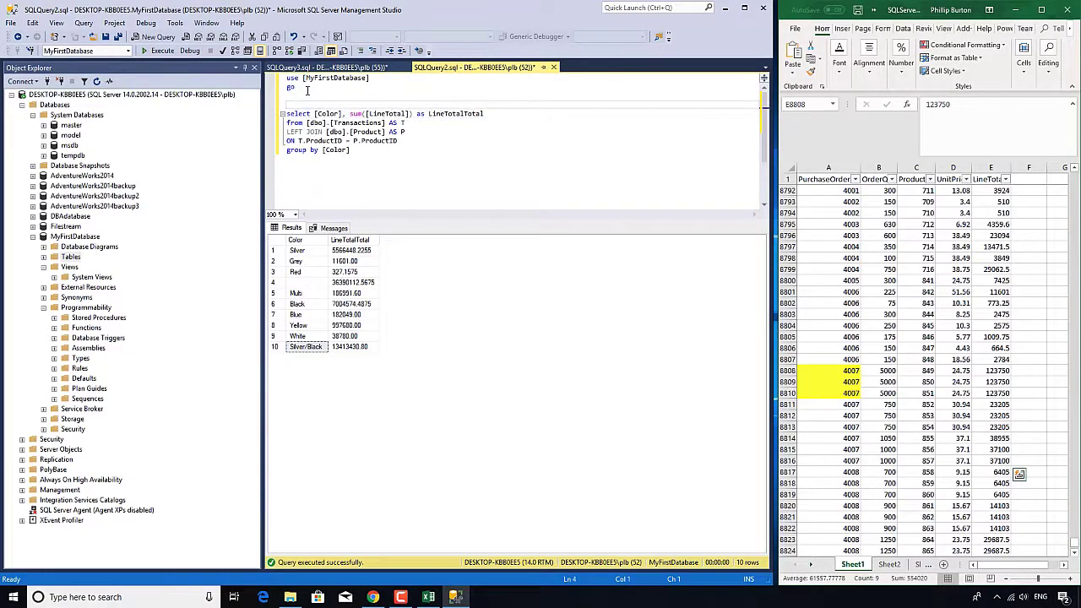
type("create")
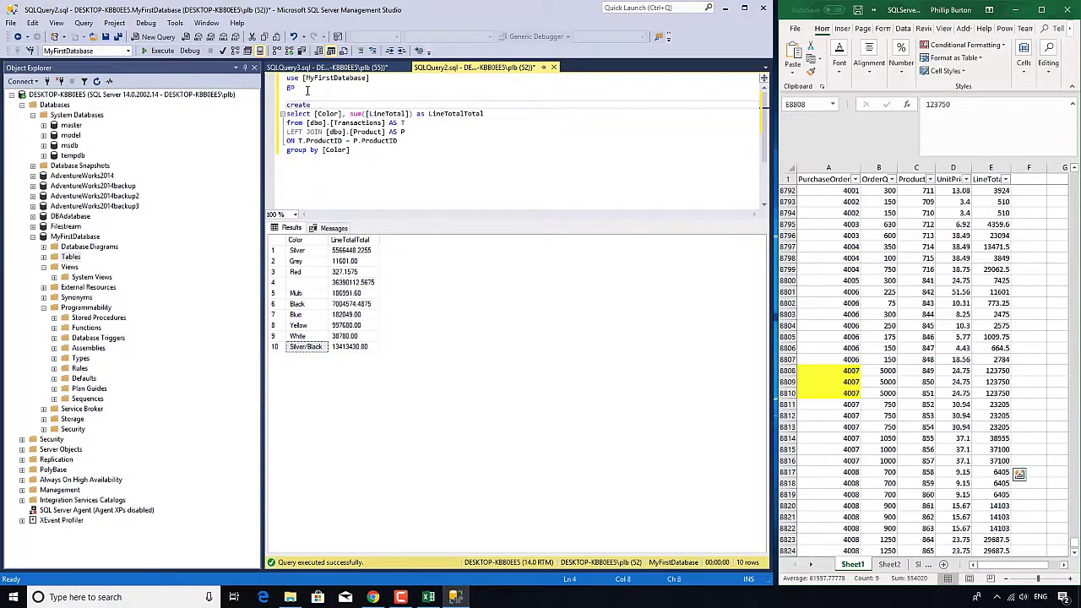
type("view")
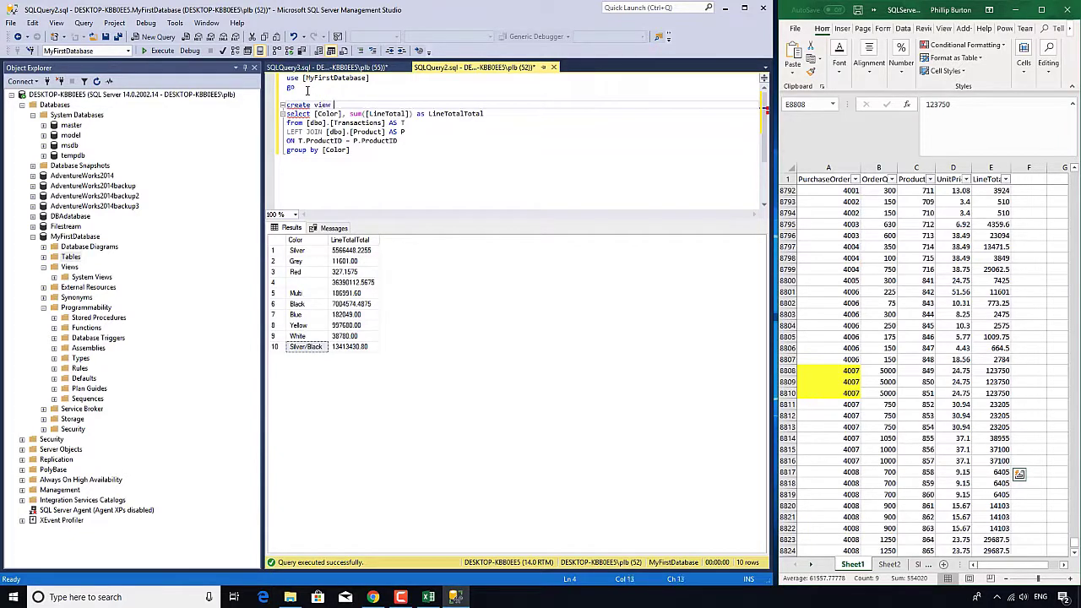
type("M")
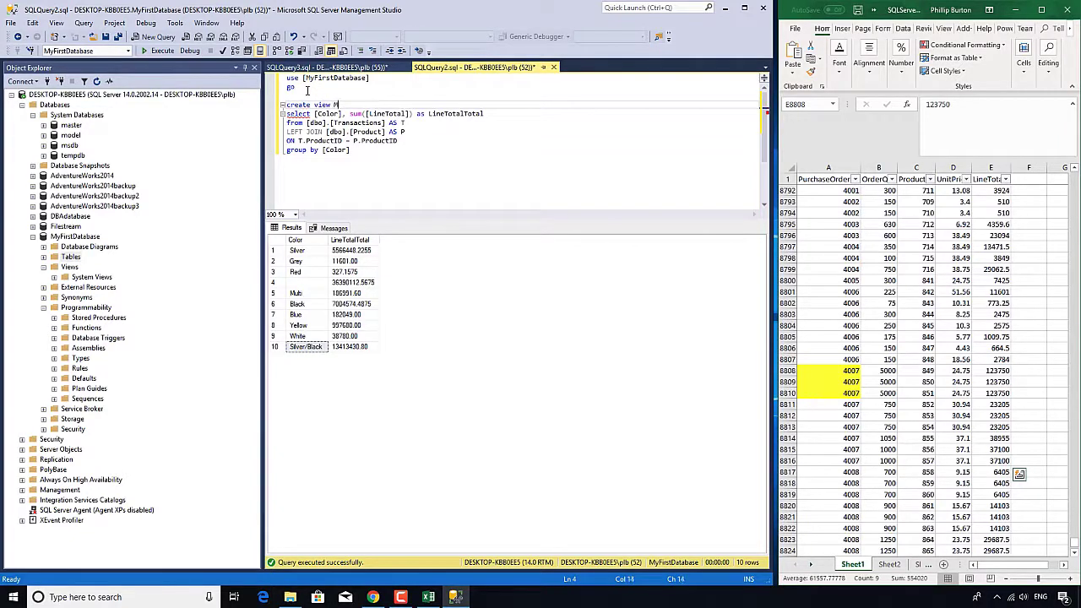
type("yFirst as")
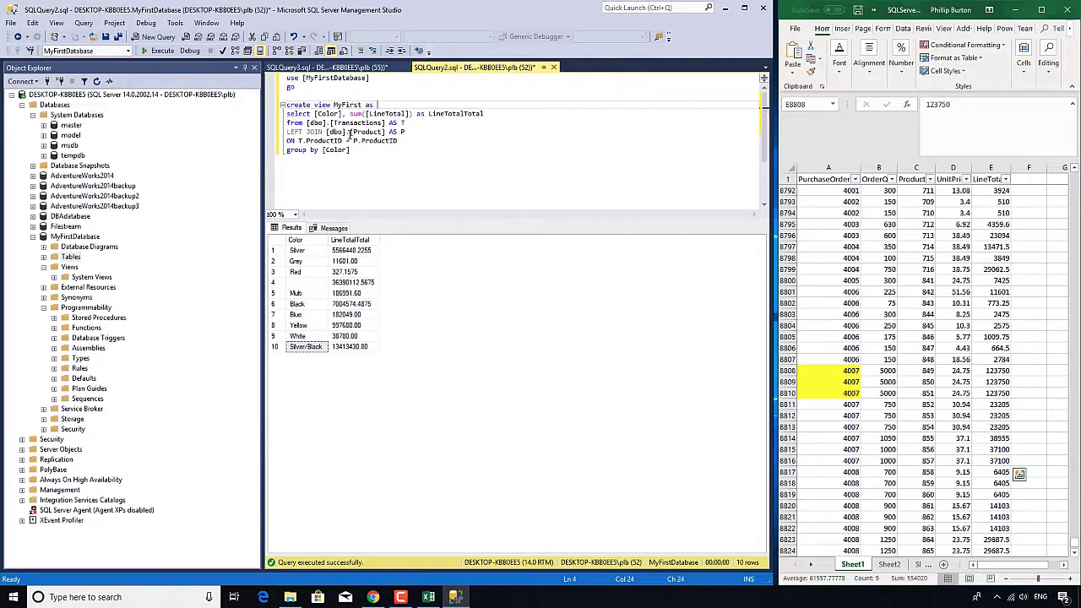
left_click(351, 148)
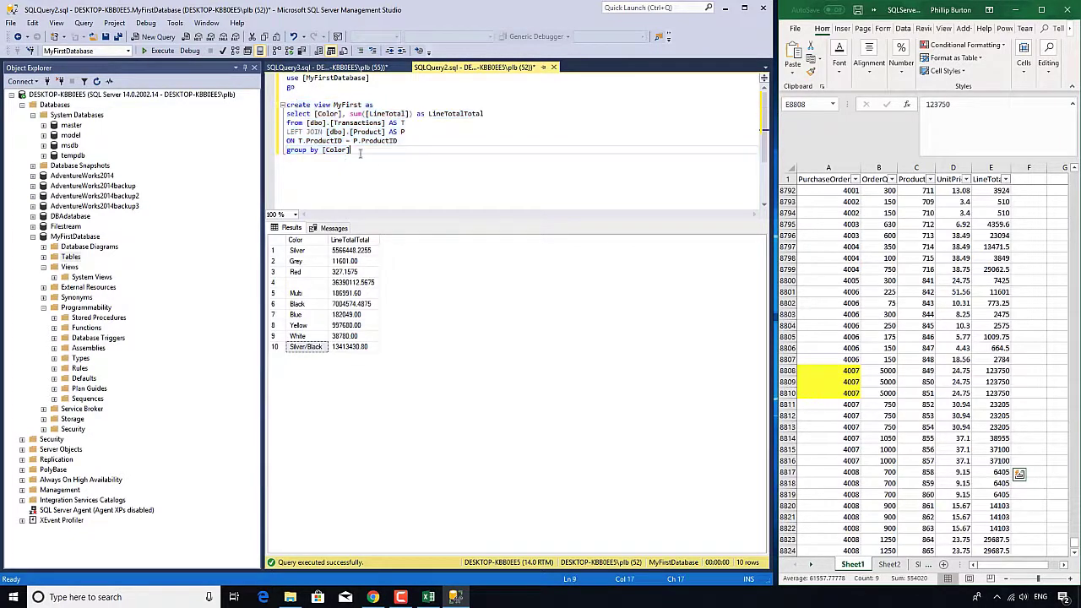
double_click(344, 105)
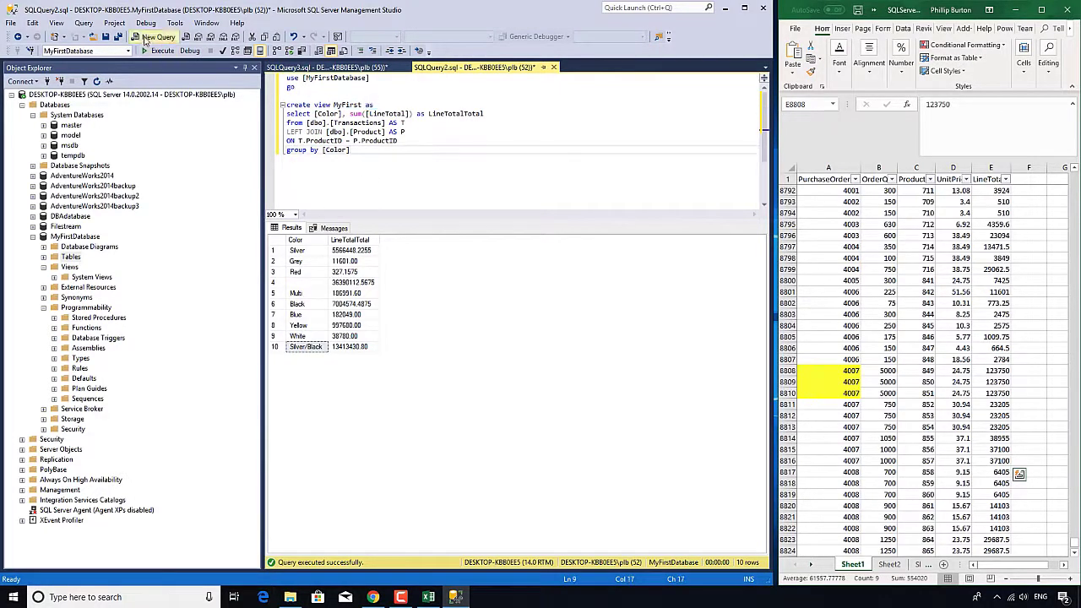
left_click(162, 47)
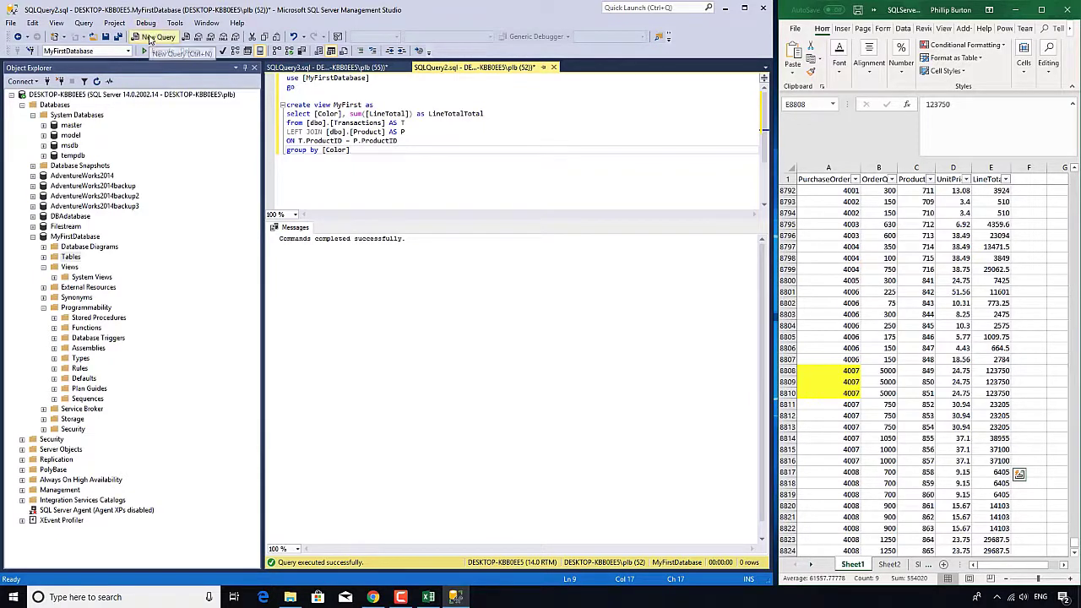
- In a new query, refresh Views and run SELECT * FROM [dbo].[MyFirst]
left_click(155, 37)
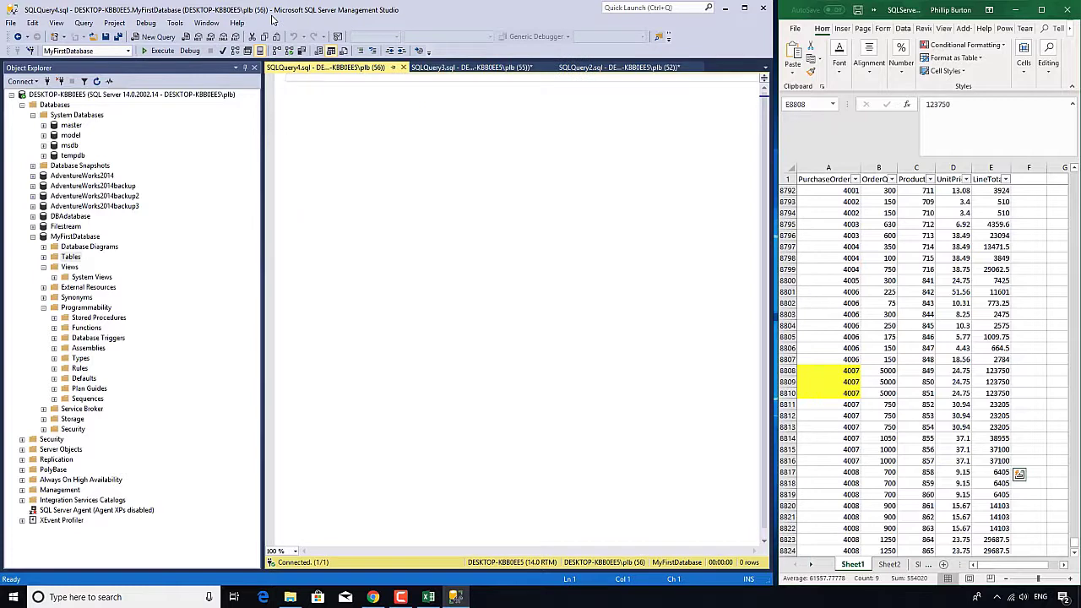
left_click(69, 267)
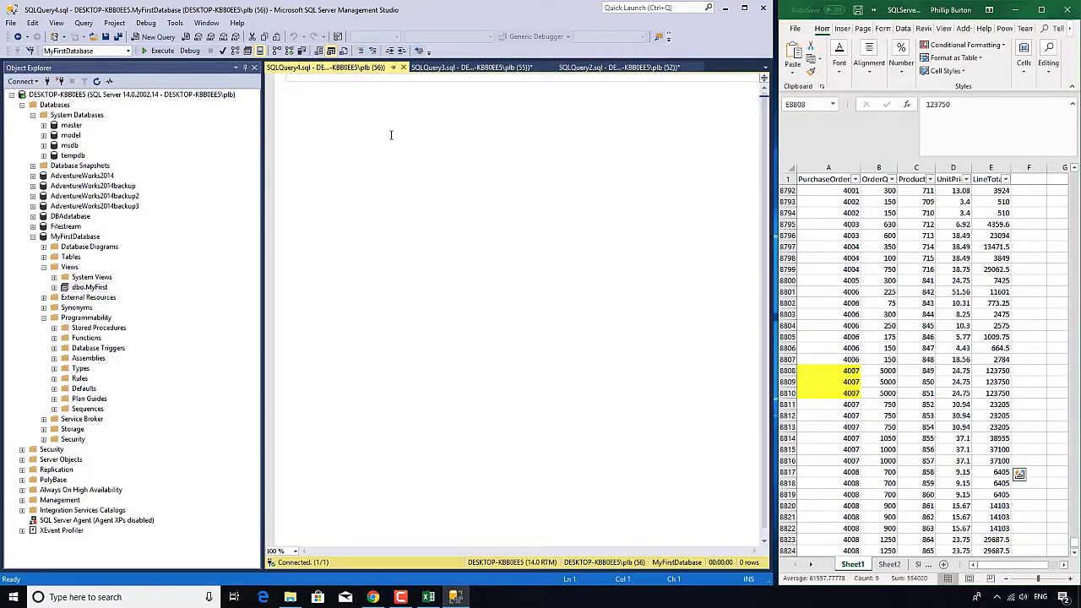
type("select *")
type("from")
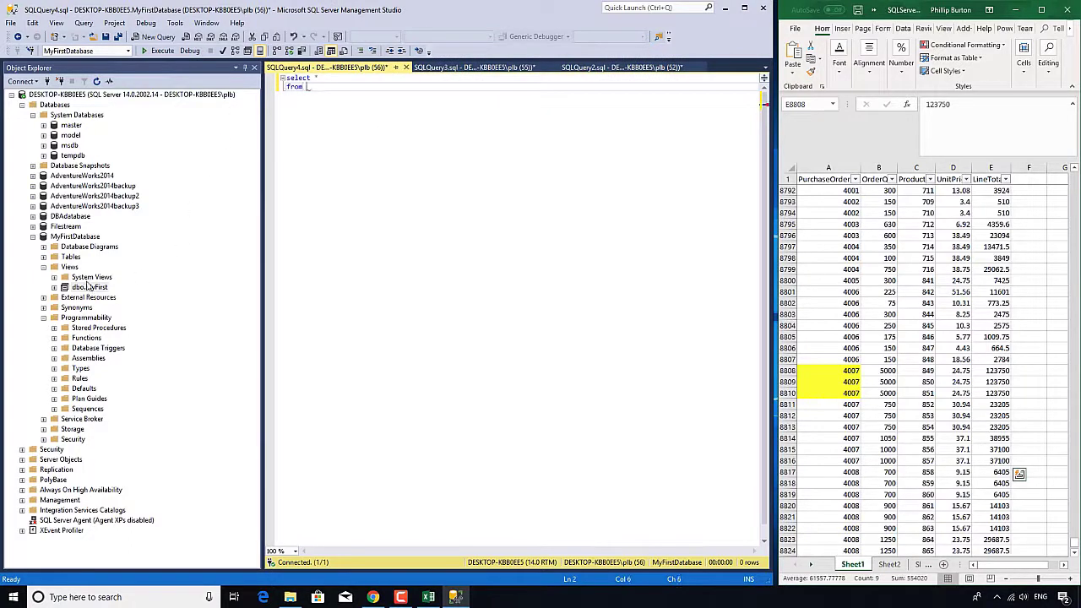
type("[dbo].[MyFirst]")
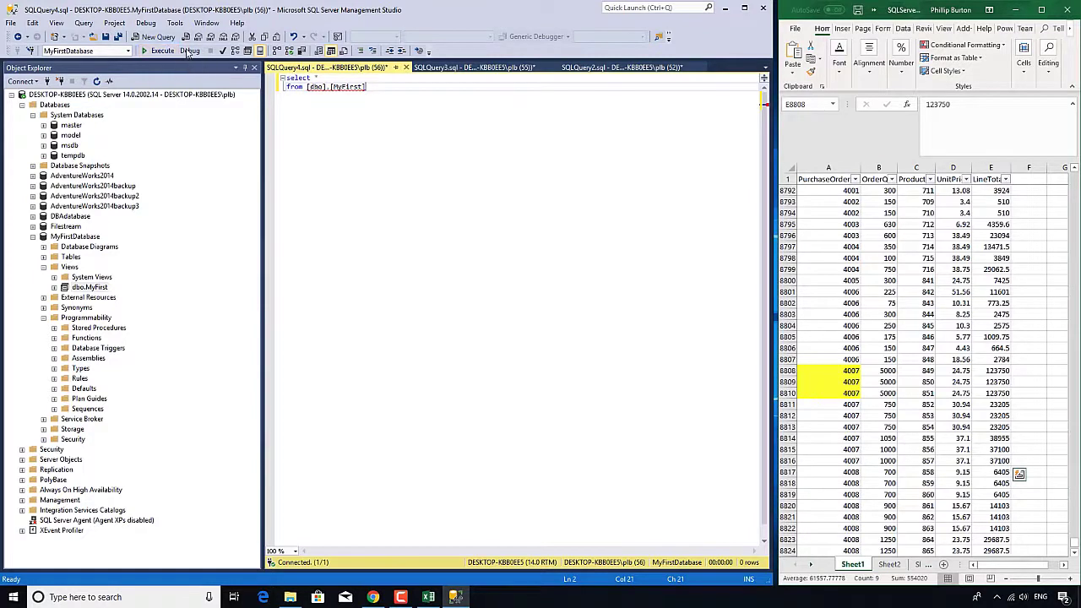
left_click(162, 51)
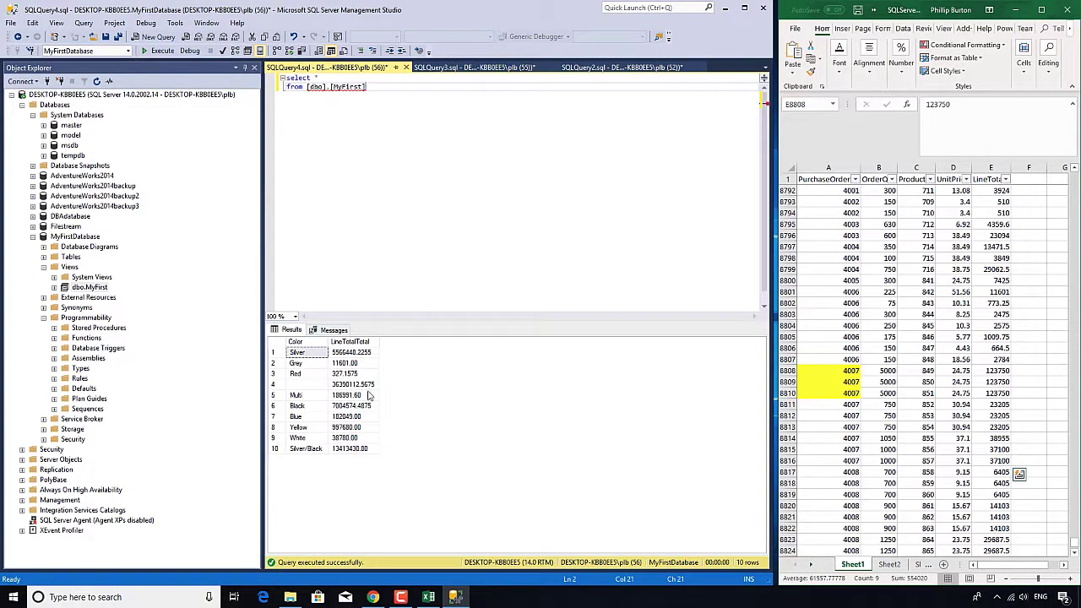
- Close the test query without saving it
left_click(404, 68)
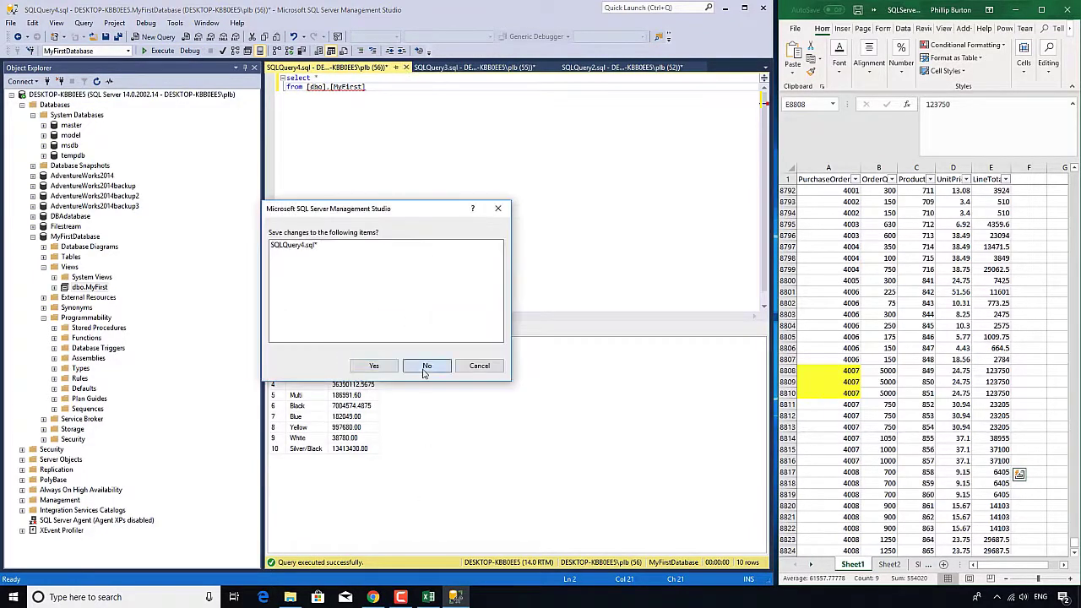
left_click(426, 365)
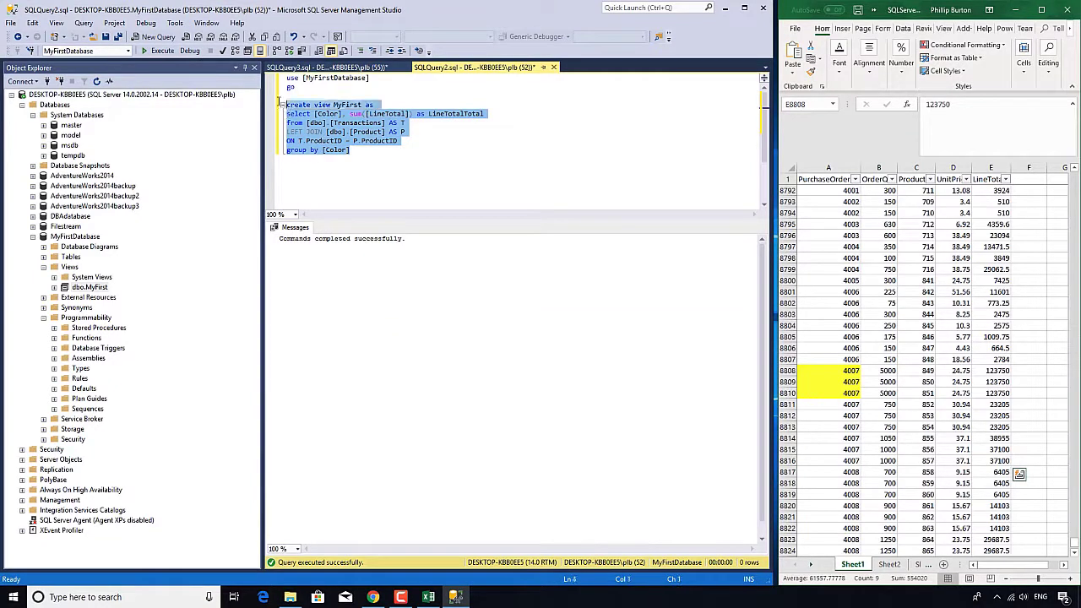
- Script dbo.MyFirst as SELECT To a new query editor window from Object Explorer
left_click(352, 149)
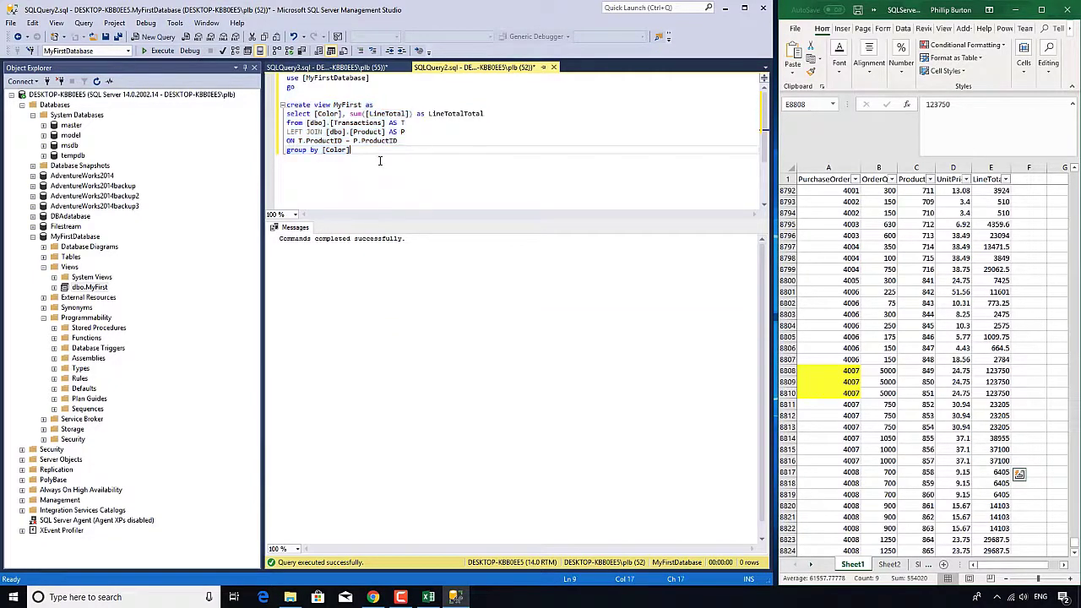
right_click(90, 287)
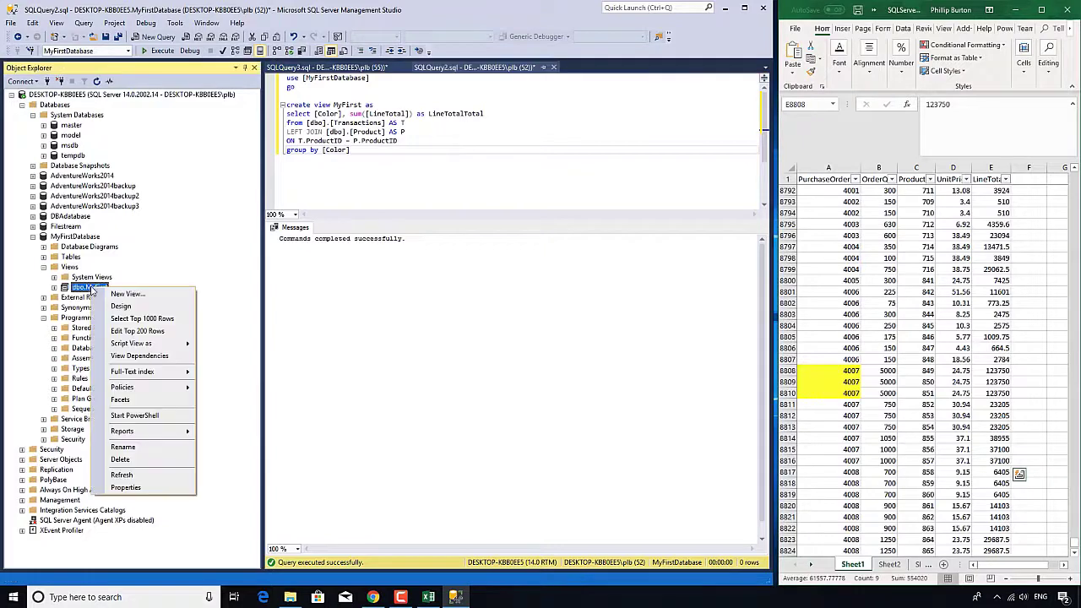
mouse_move(132, 344)
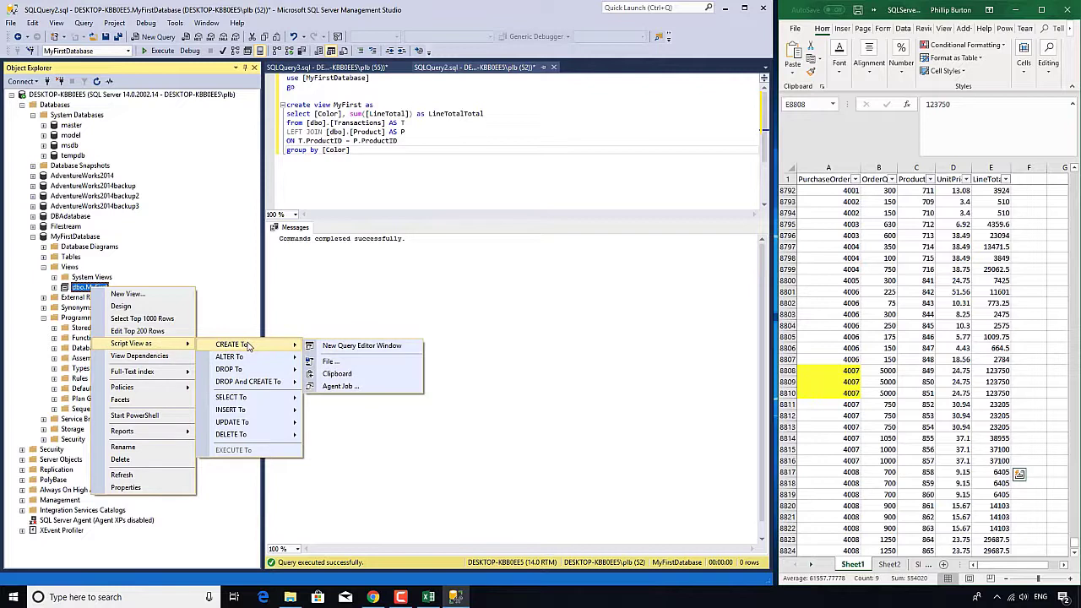
mouse_move(229, 369)
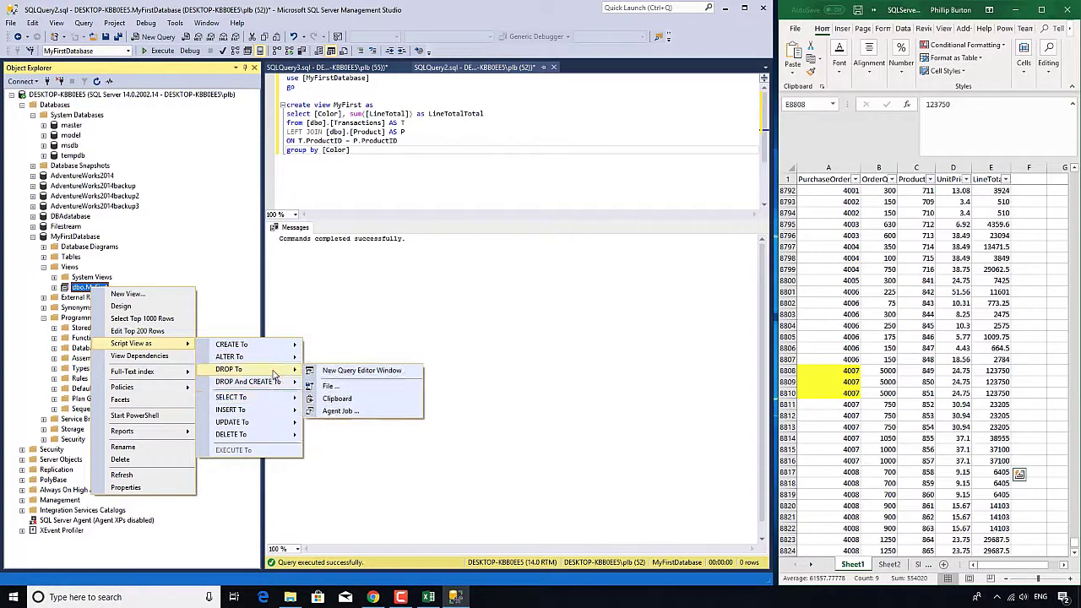
mouse_move(229, 397)
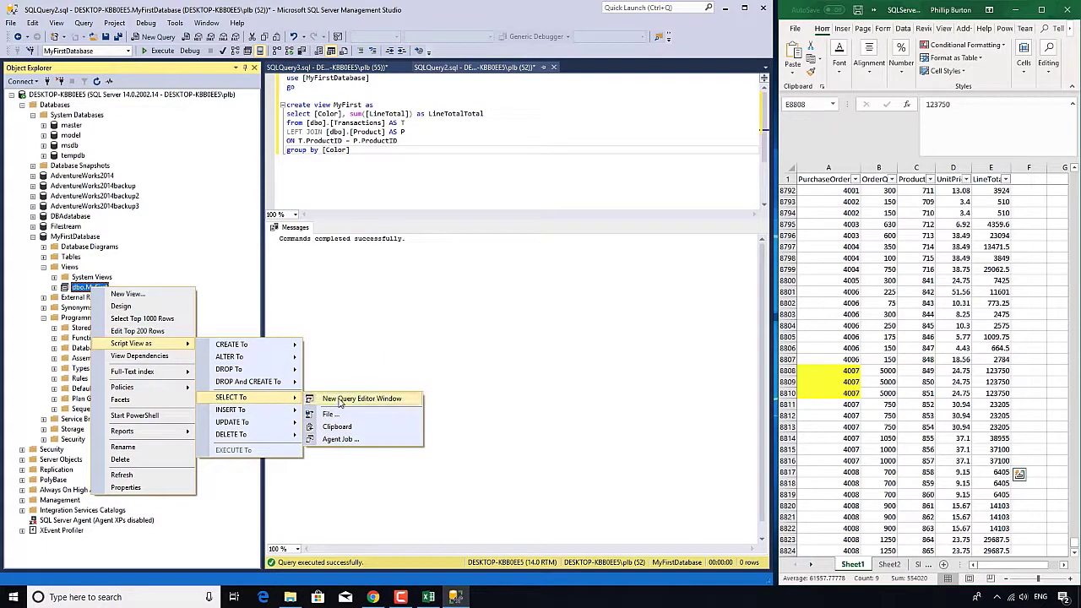
left_click(361, 399)
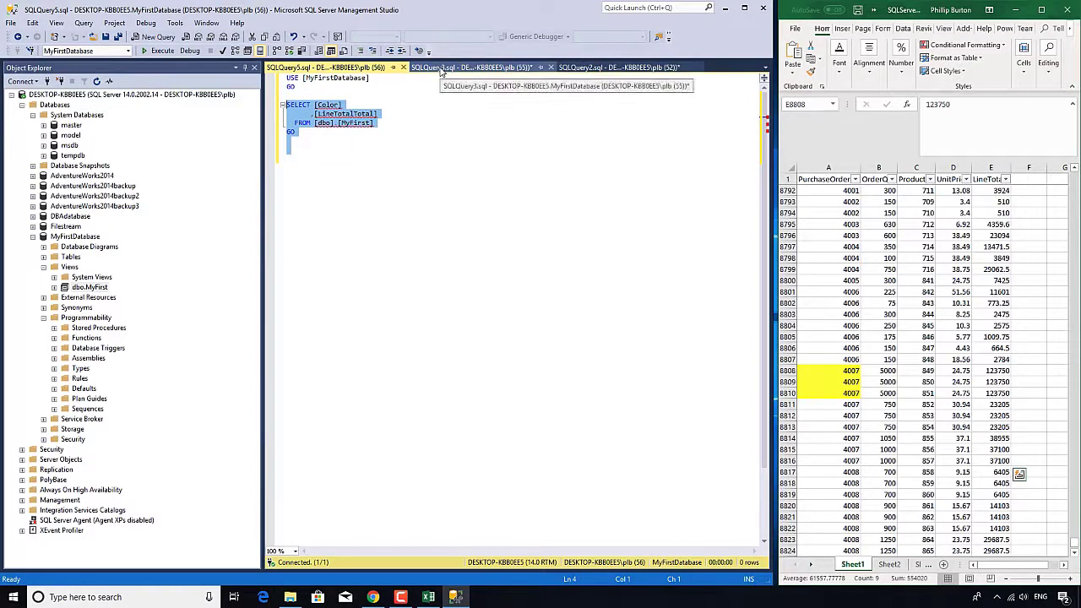
left_click(482, 68)
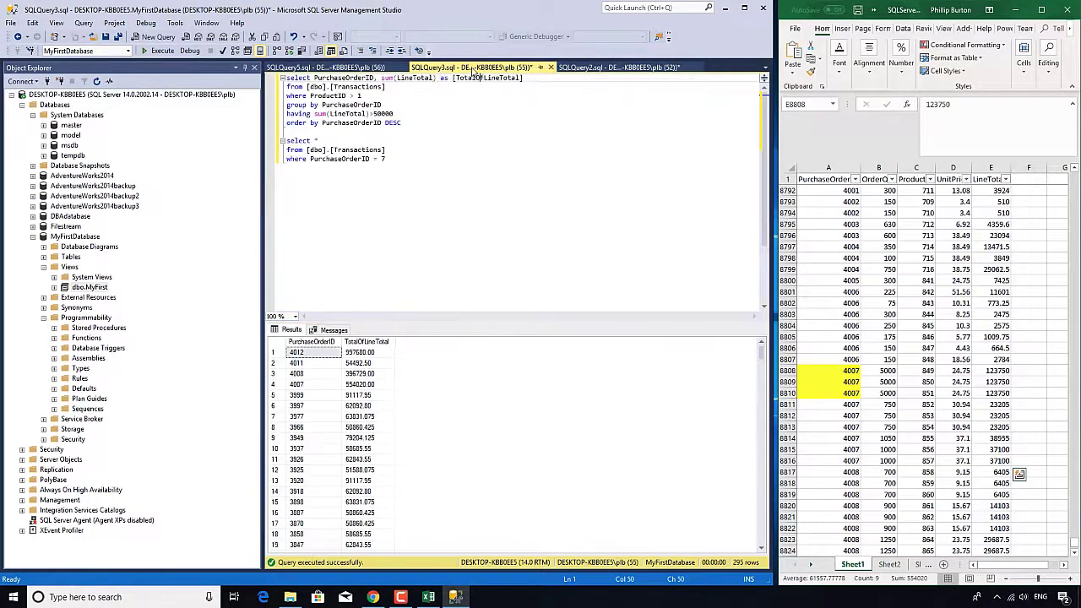
left_click(329, 68)
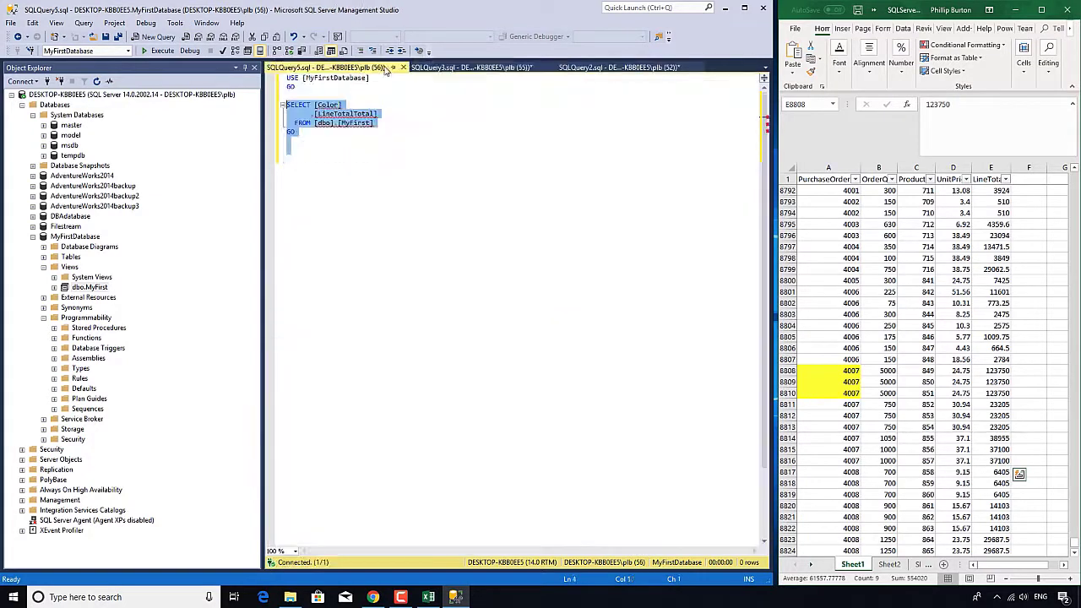
mouse_move(402, 68)
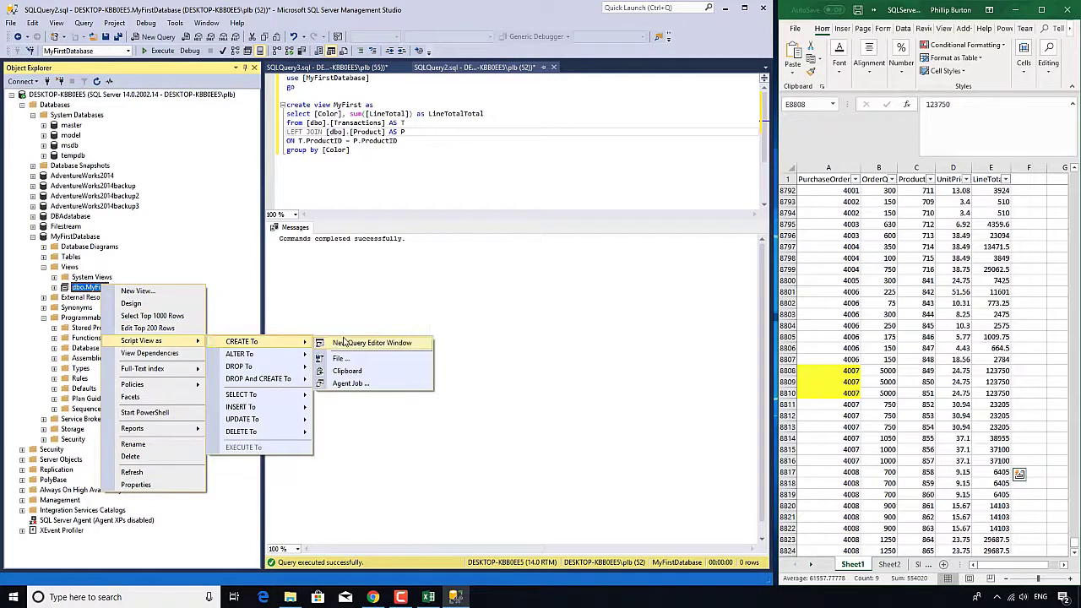
- Script dbo.MyFirst as CREATE To a new query editor window from Object Explorer
left_click(371, 341)
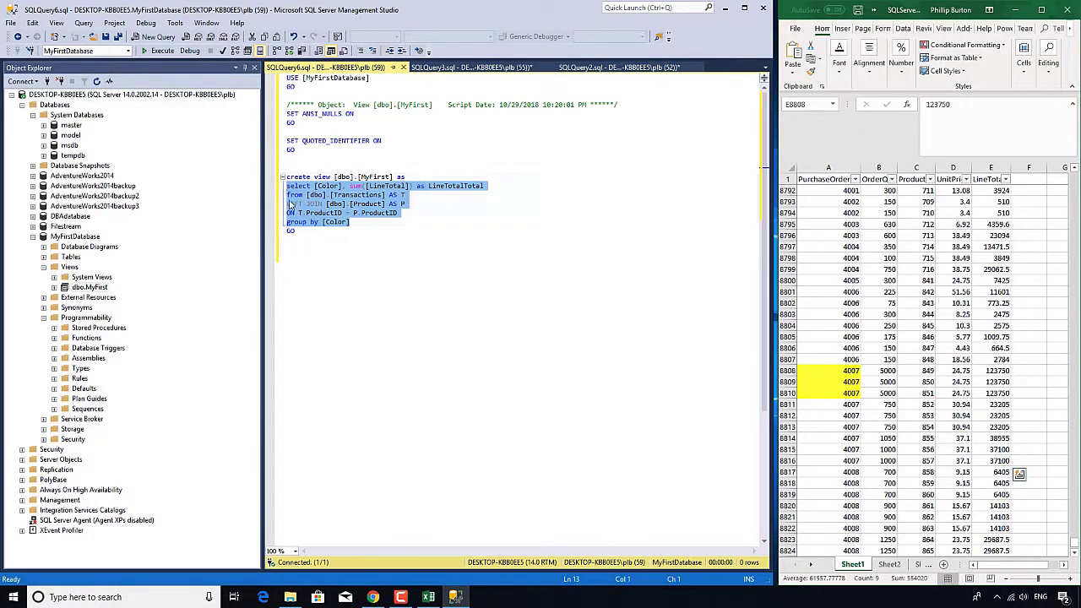
left_click(90, 287)
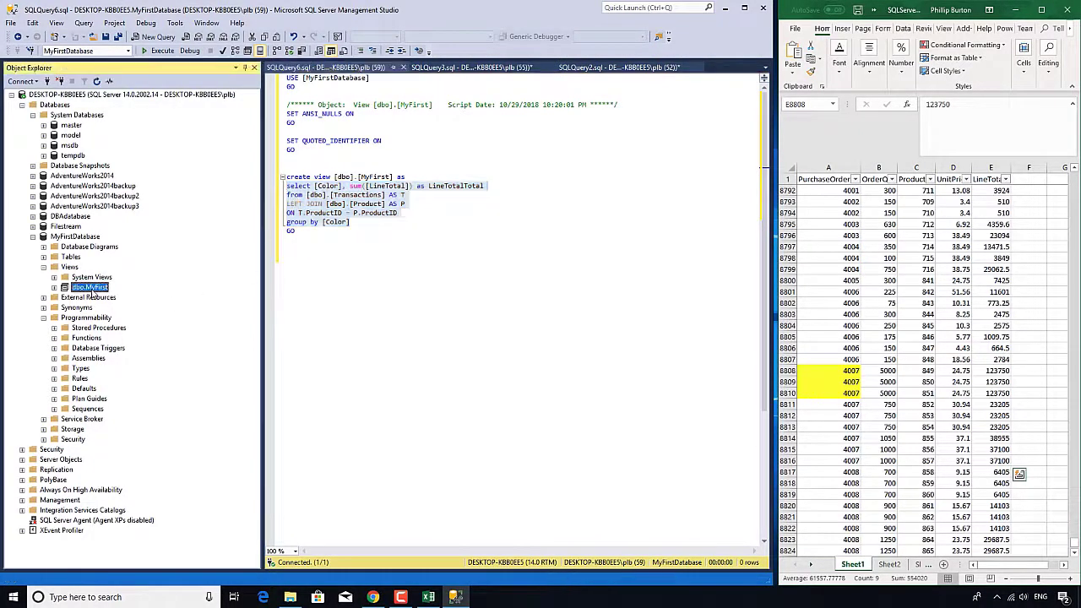
right_click(89, 287)
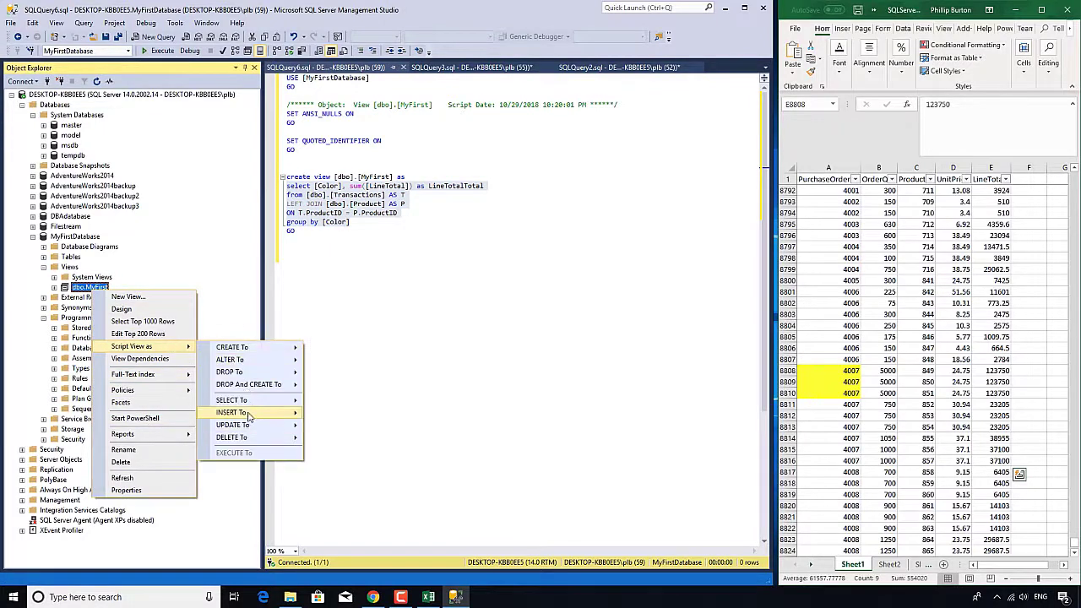
left_click(232, 398)
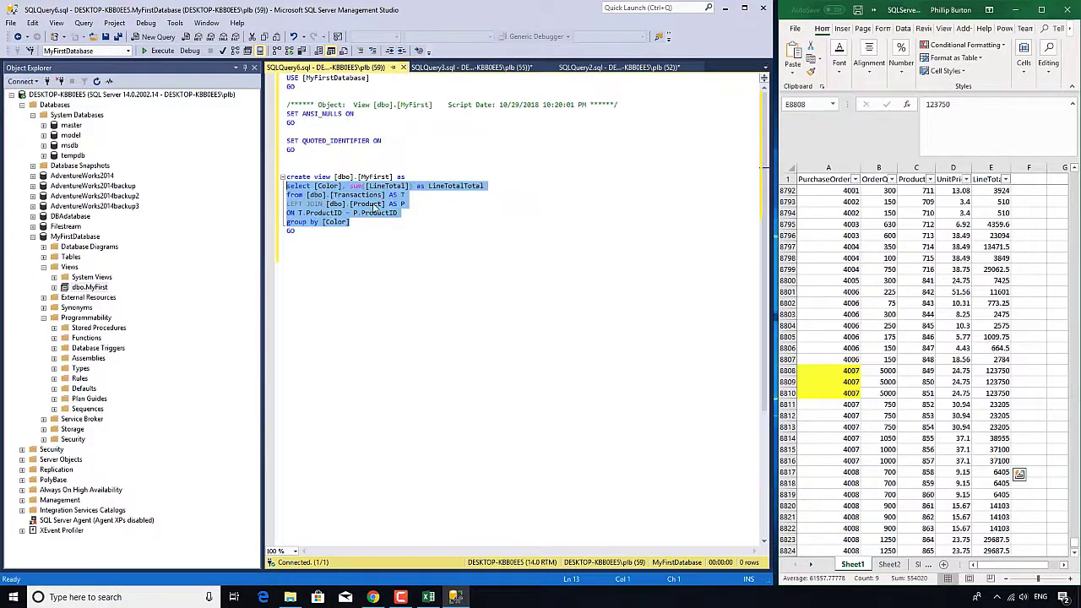
right_click(89, 288)
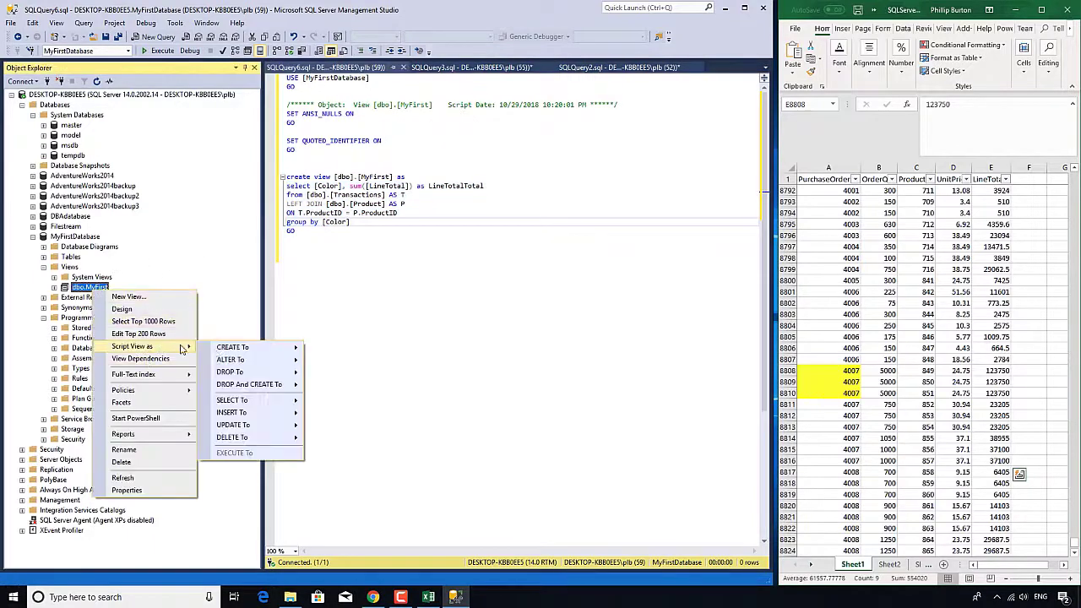
mouse_move(233, 348)
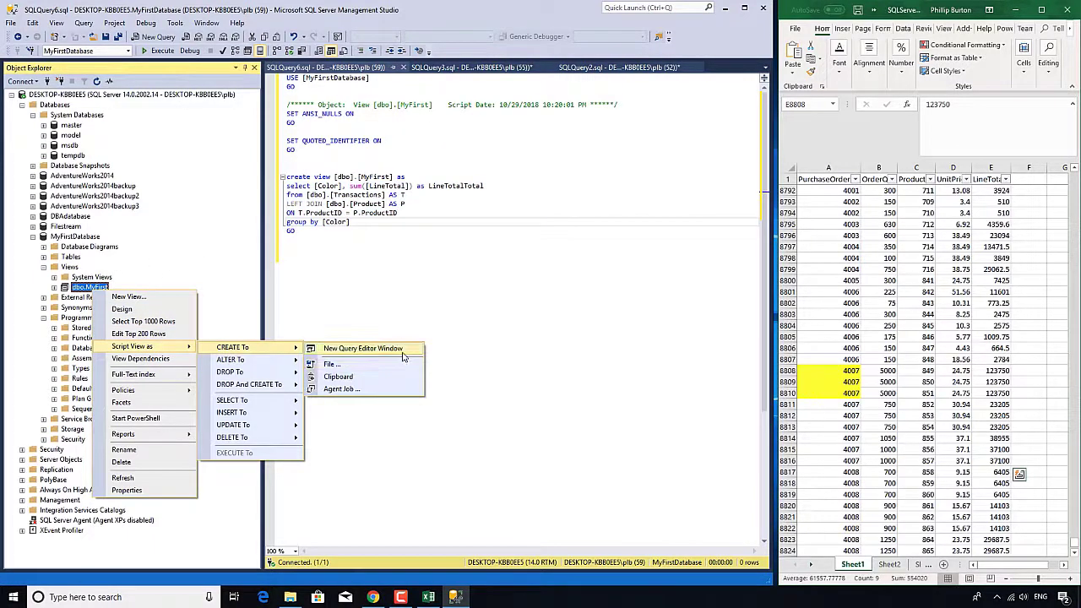
left_click(361, 348)
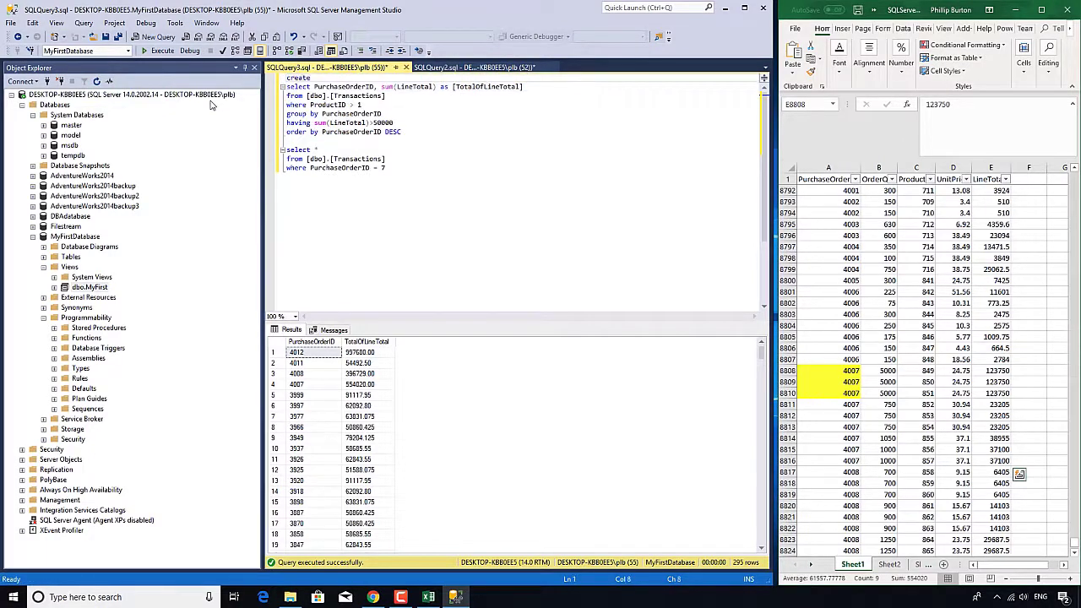
- Prefix the purchase-order query with CREATE VIEW MySecondView AS, execute, and jump to the ORDER BY error
type("view")
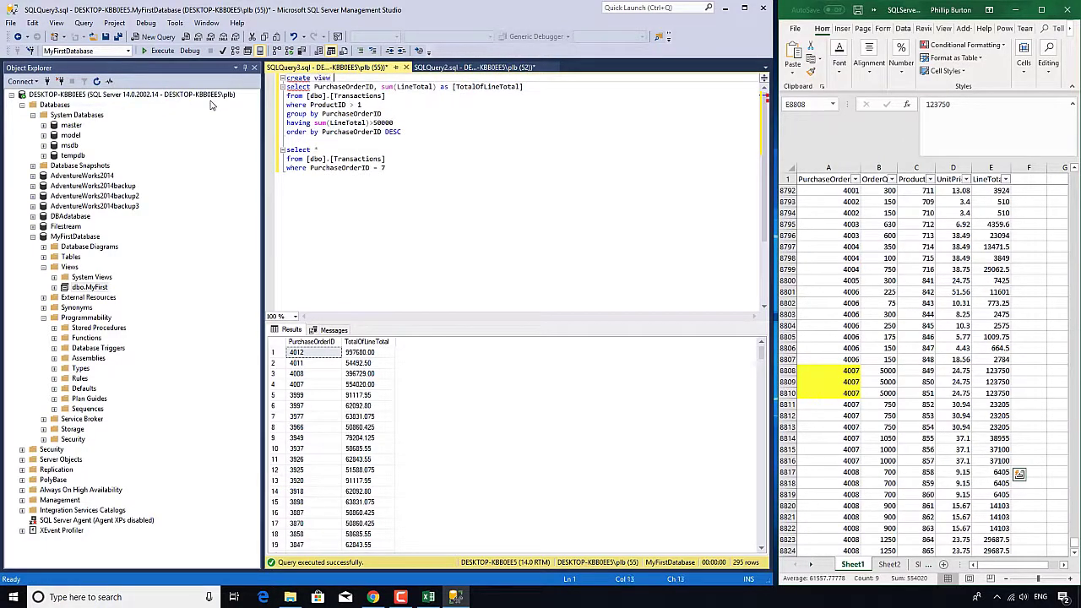
type("MySecondView as")
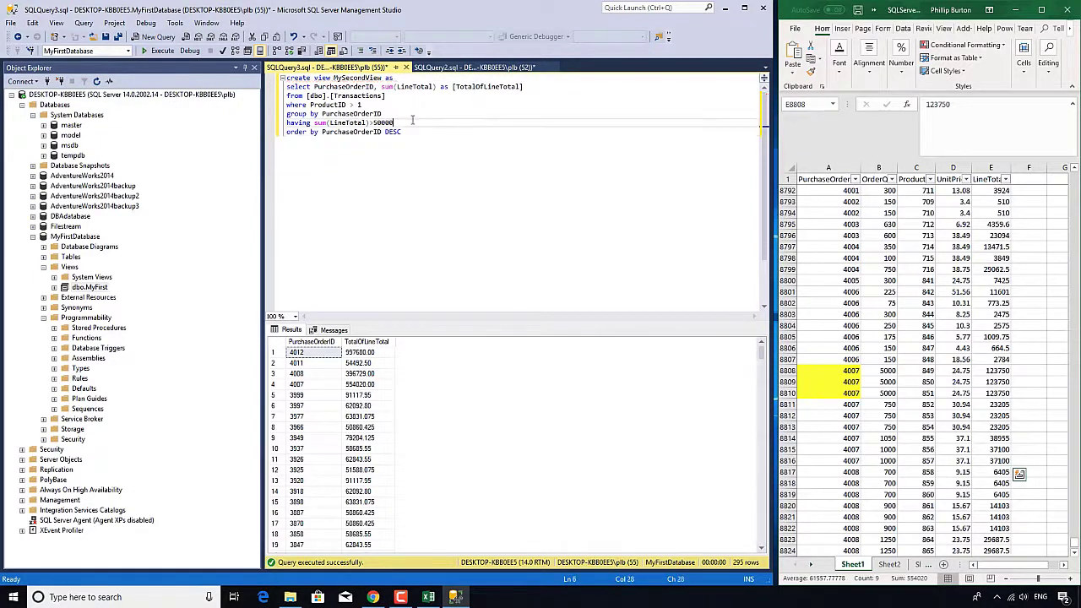
left_click(158, 51)
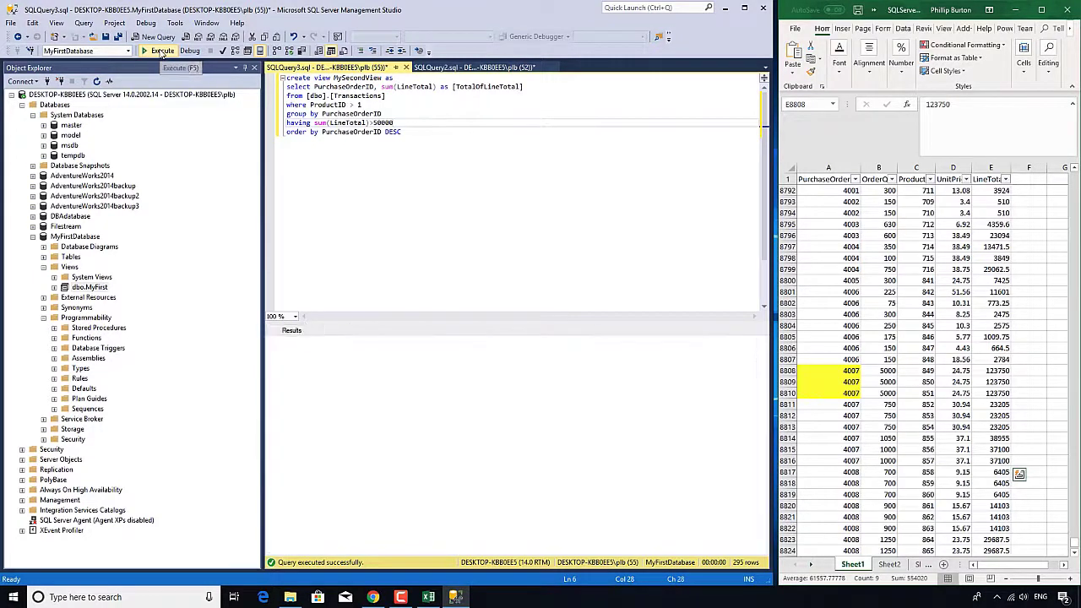
left_click(160, 51)
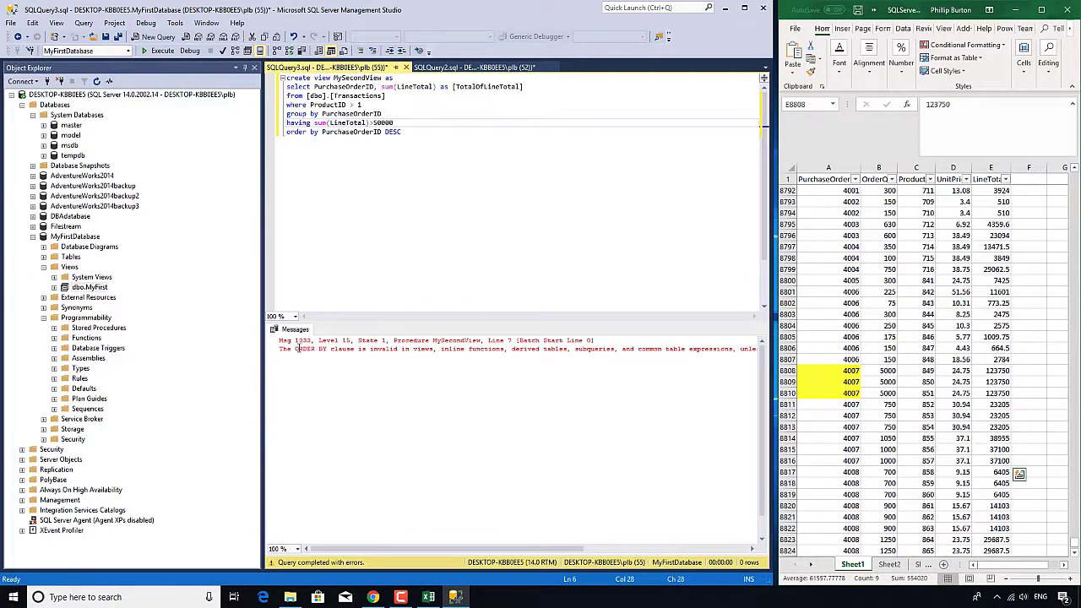
double_click(307, 348)
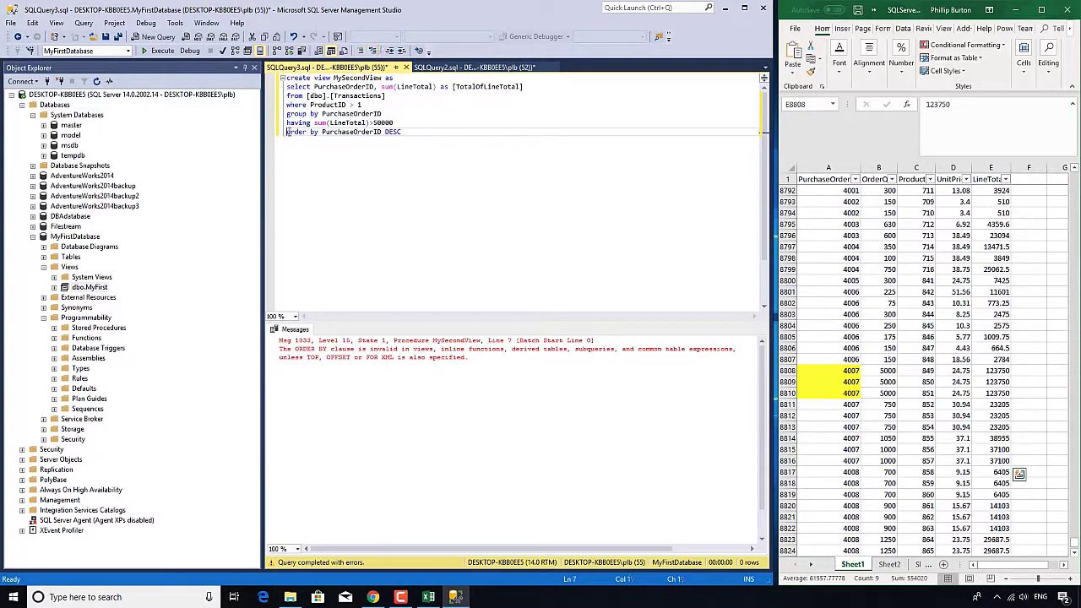
- Comment out the ORDER BY line with -- and execute so MySecondView creates successfully
type("--")
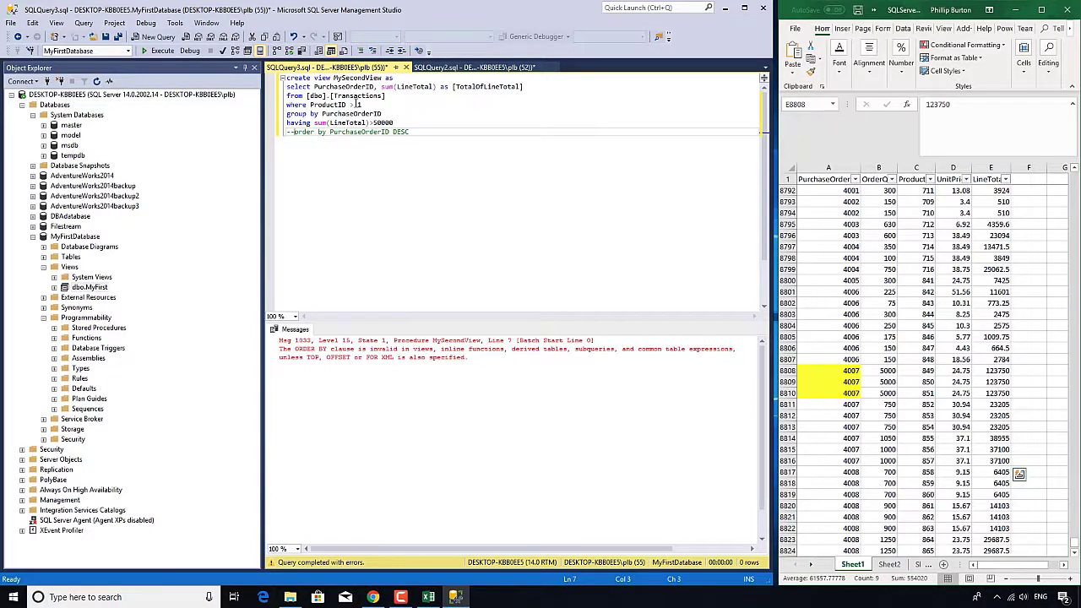
mouse_move(353, 71)
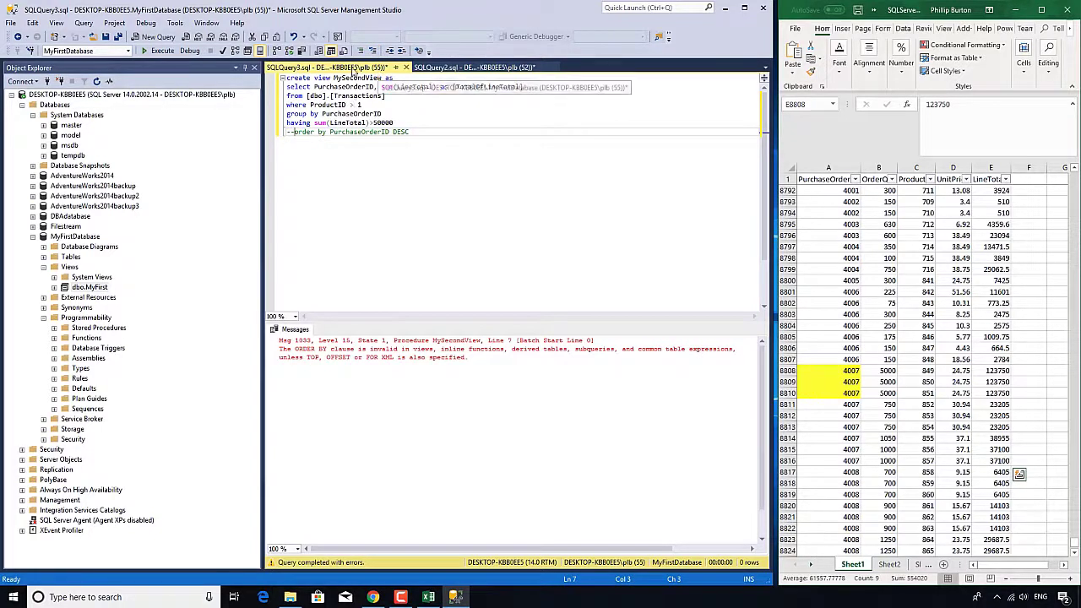
mouse_move(362, 51)
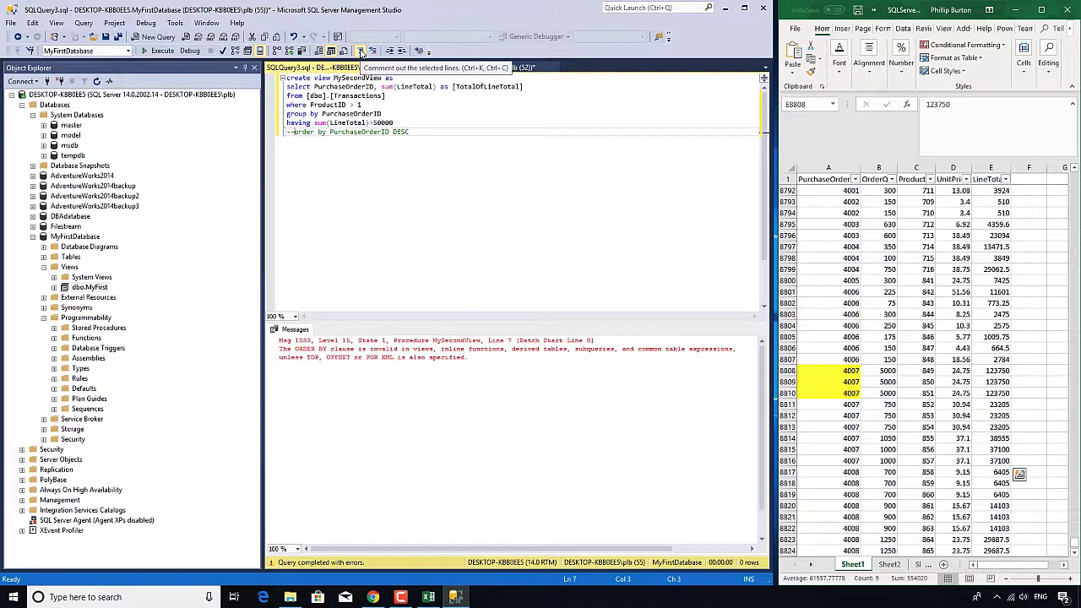
left_click(157, 51)
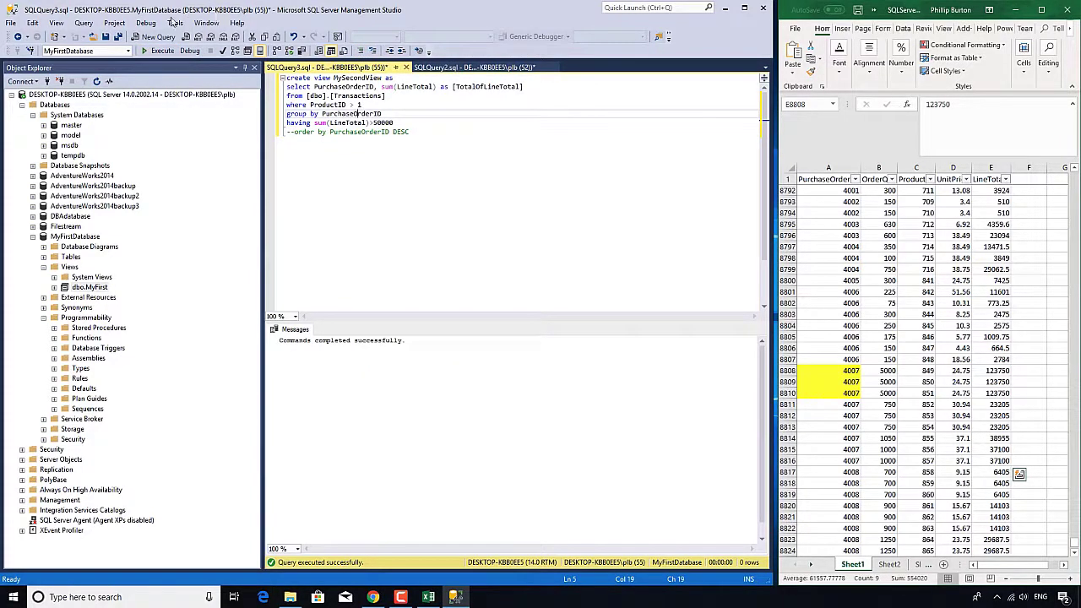
left_click(157, 37)
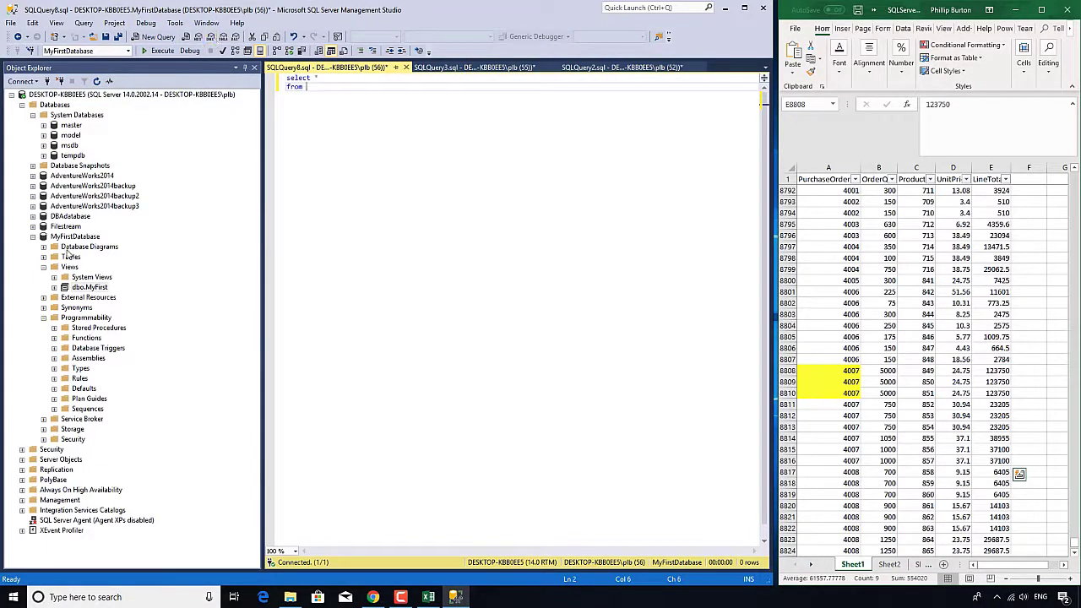
- Select from MySecondView with ORDER BY [PurchaseOrderID], expanding its Columns, and execute
left_click(69, 267)
type("order")
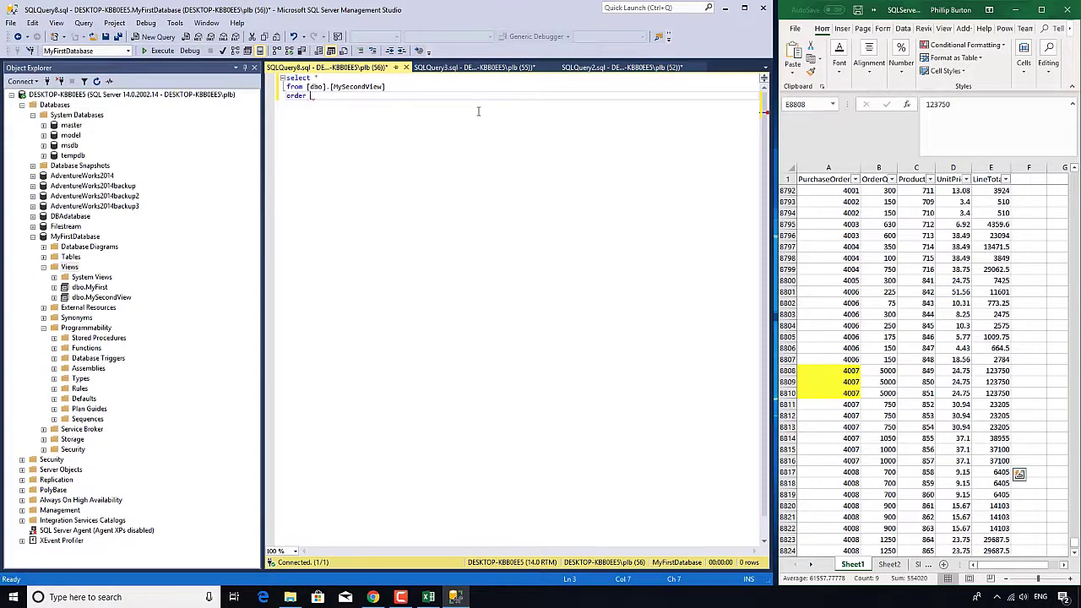
type("by")
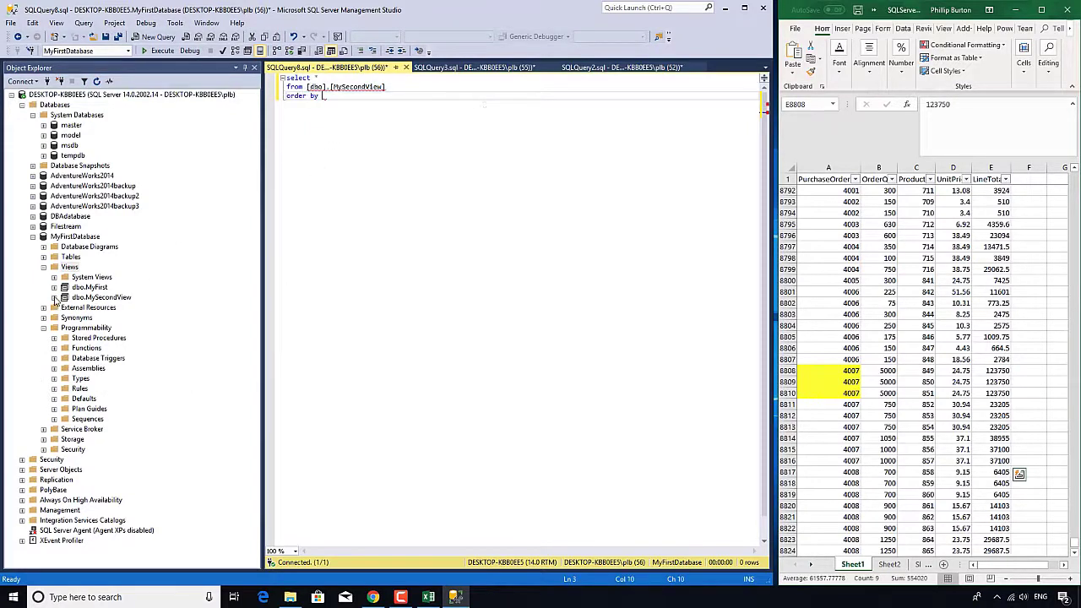
left_click(54, 297)
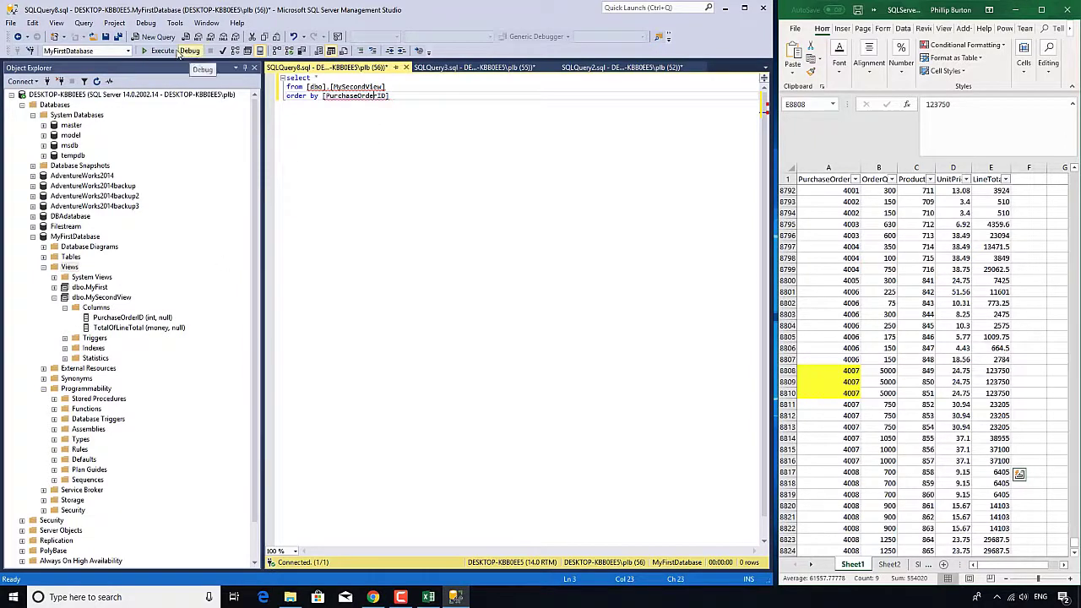
left_click(163, 51)
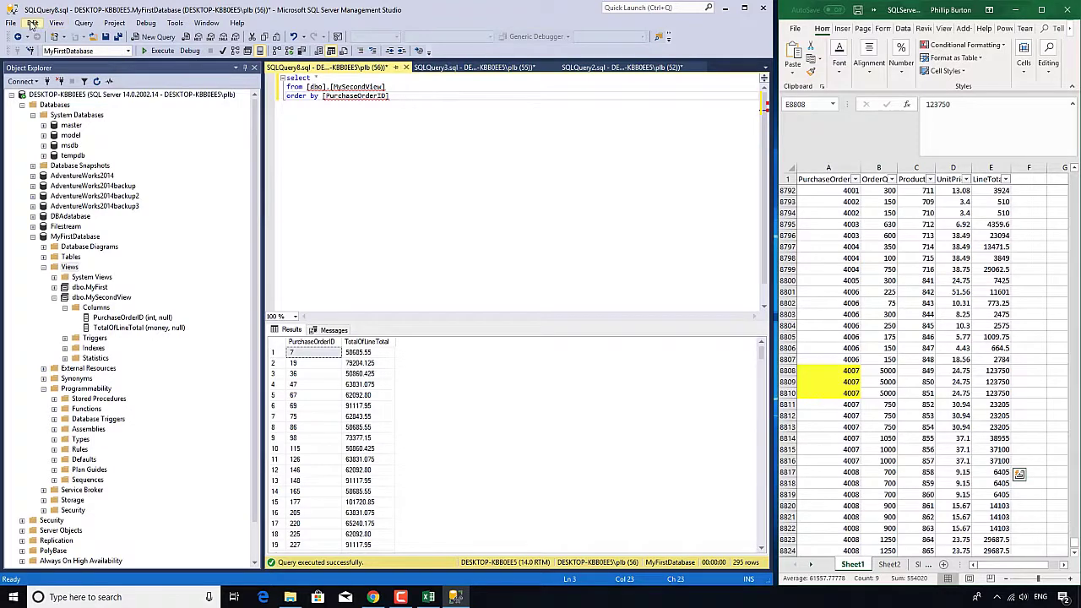
left_click(32, 24)
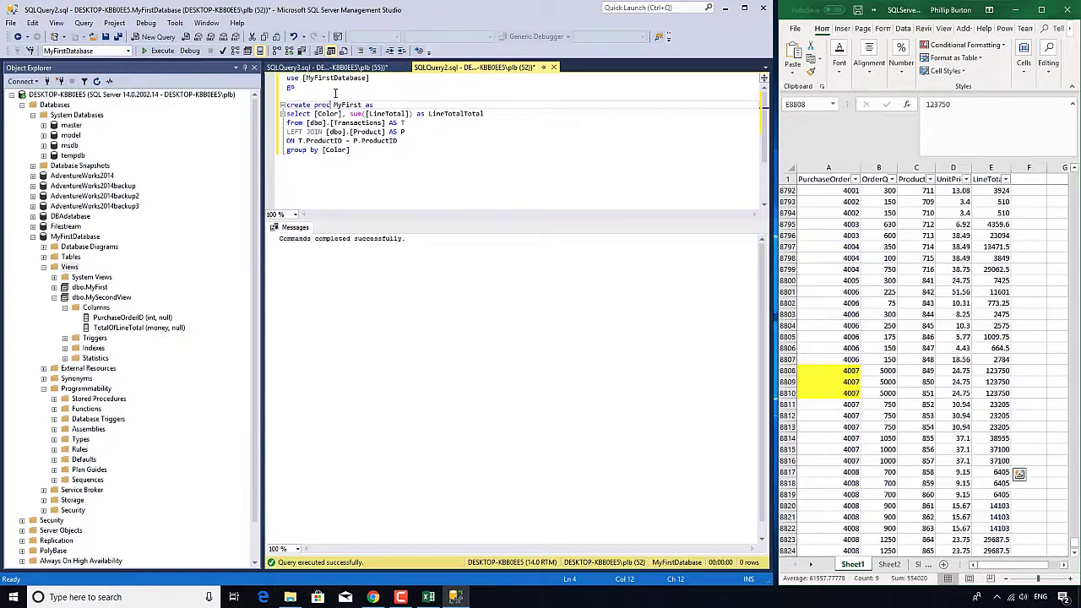
- Create CREATE PROC MyFirstProc with the grouped colour-totals select and show it under Stored Procedures
type("Proc")
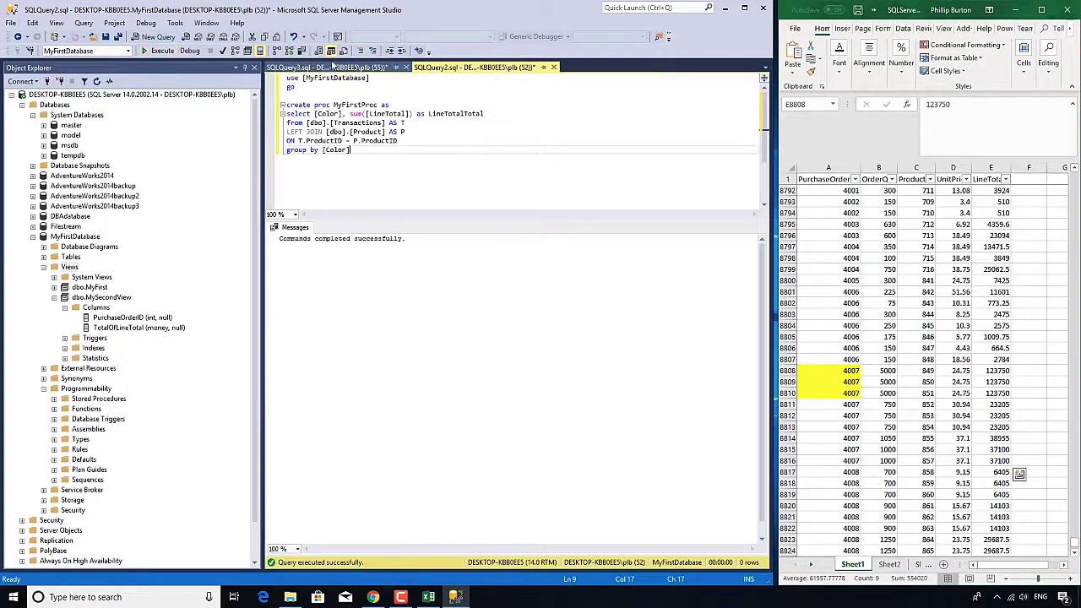
double_click(355, 104)
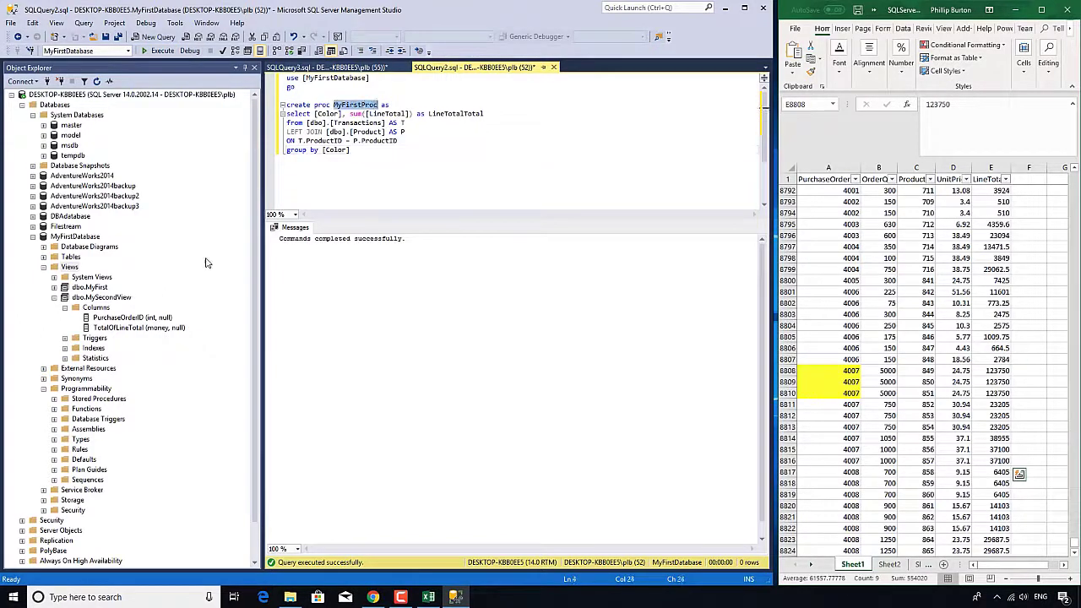
left_click(98, 399)
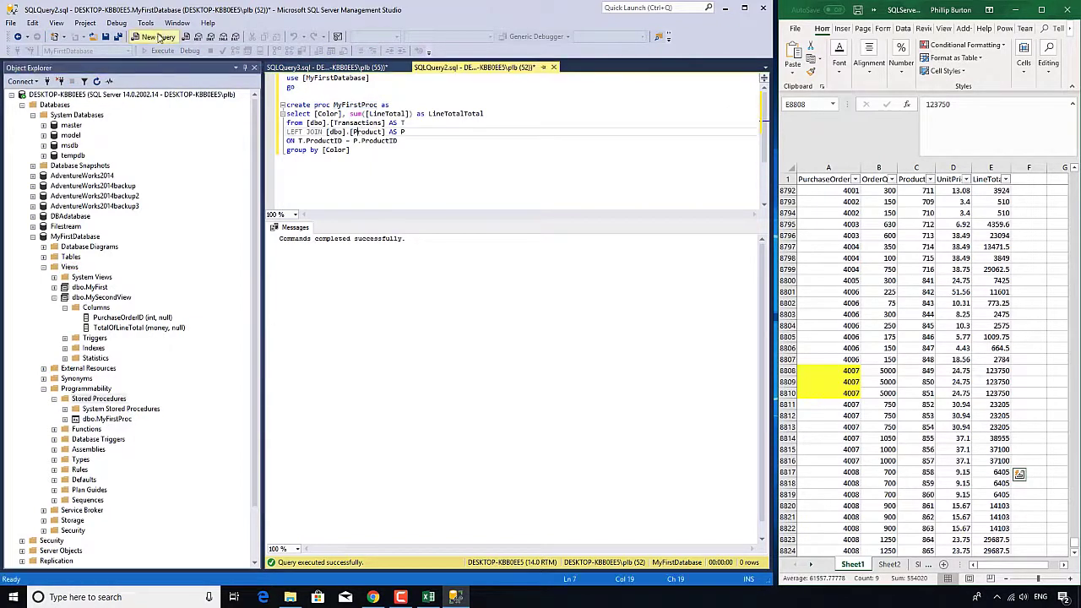
left_click(154, 37)
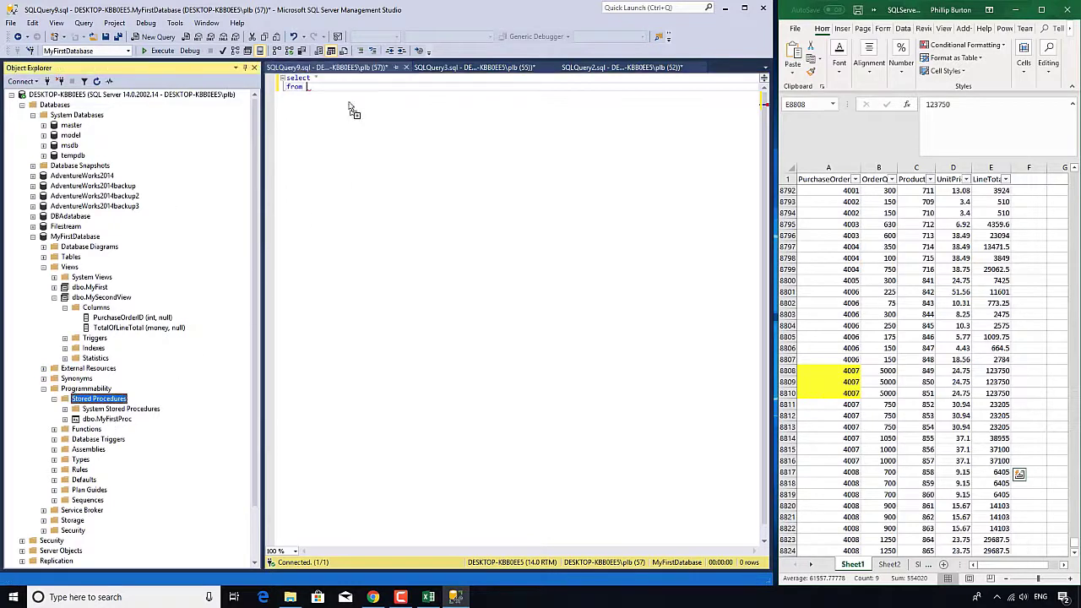
- Execute [dbo].[MyFirstProc] to return LineTotal totals per colour
type("[dbo].[MyFirstProc]")
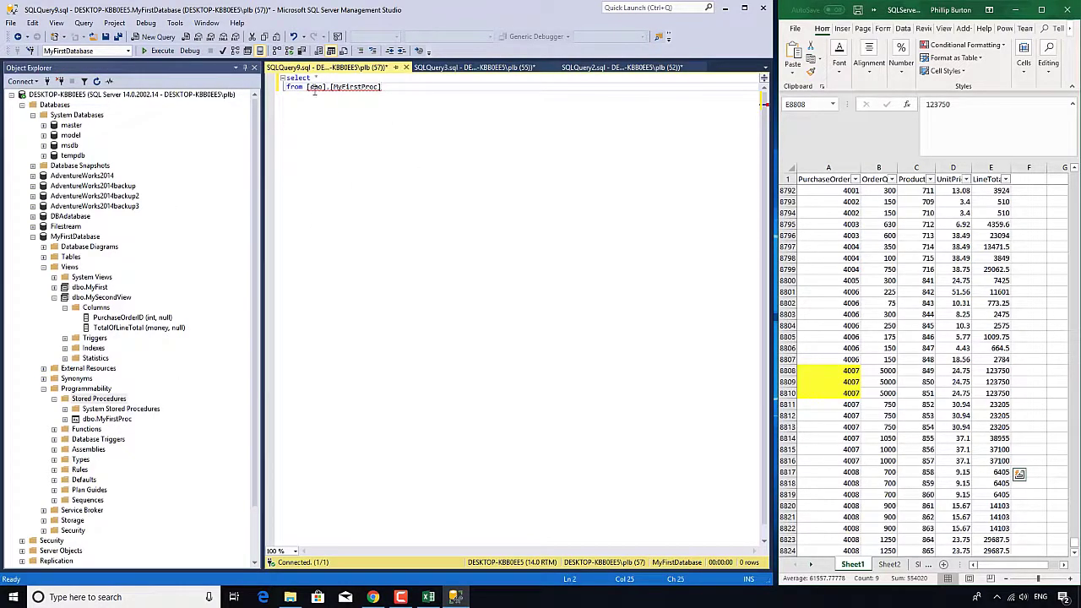
mouse_move(301, 50)
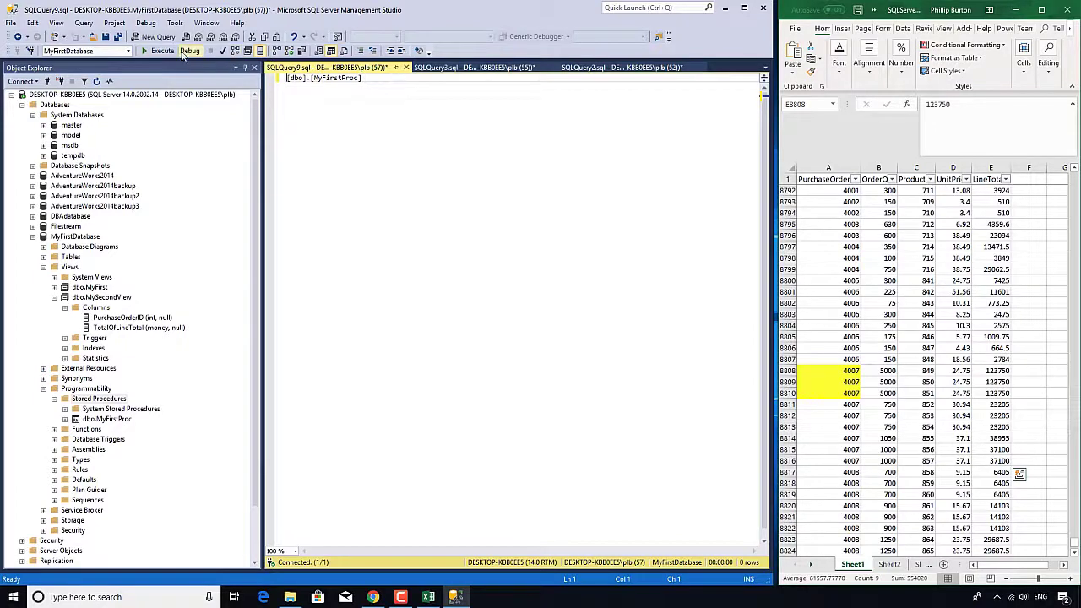
left_click(159, 51)
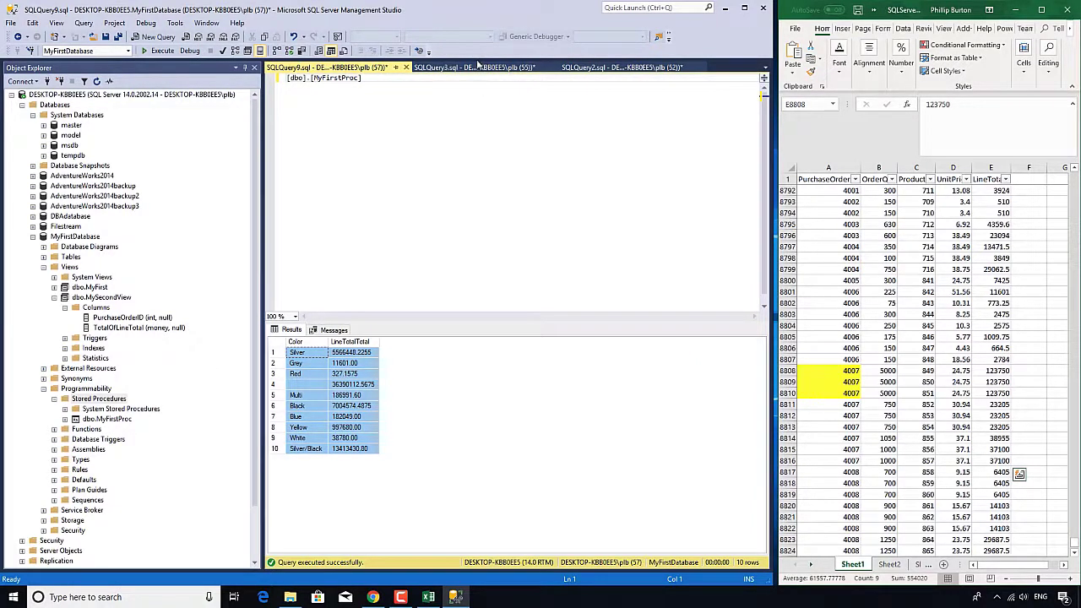
mouse_move(473, 68)
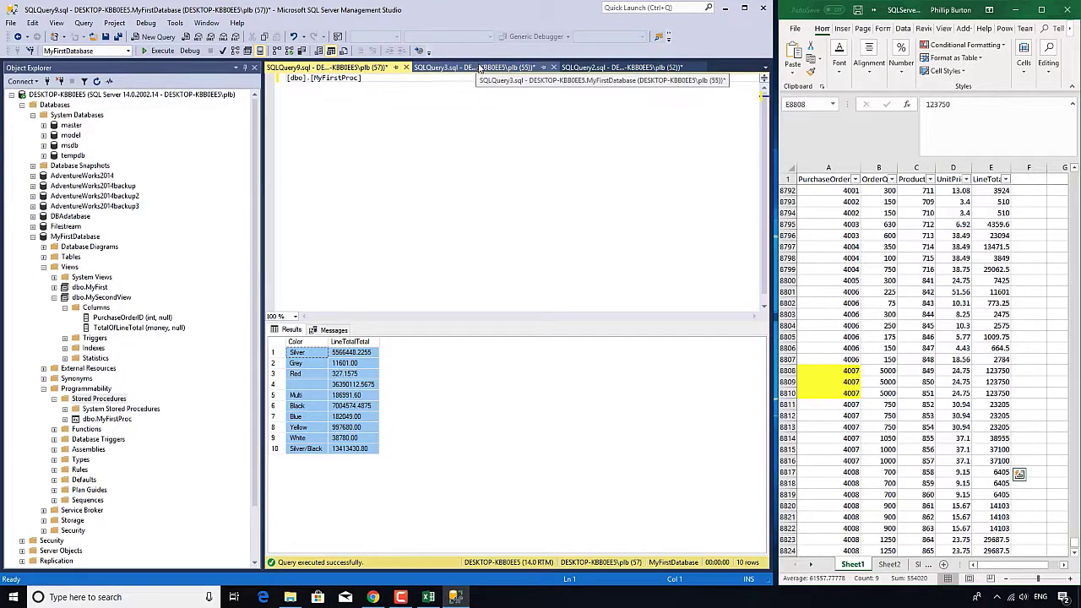
left_click(481, 68)
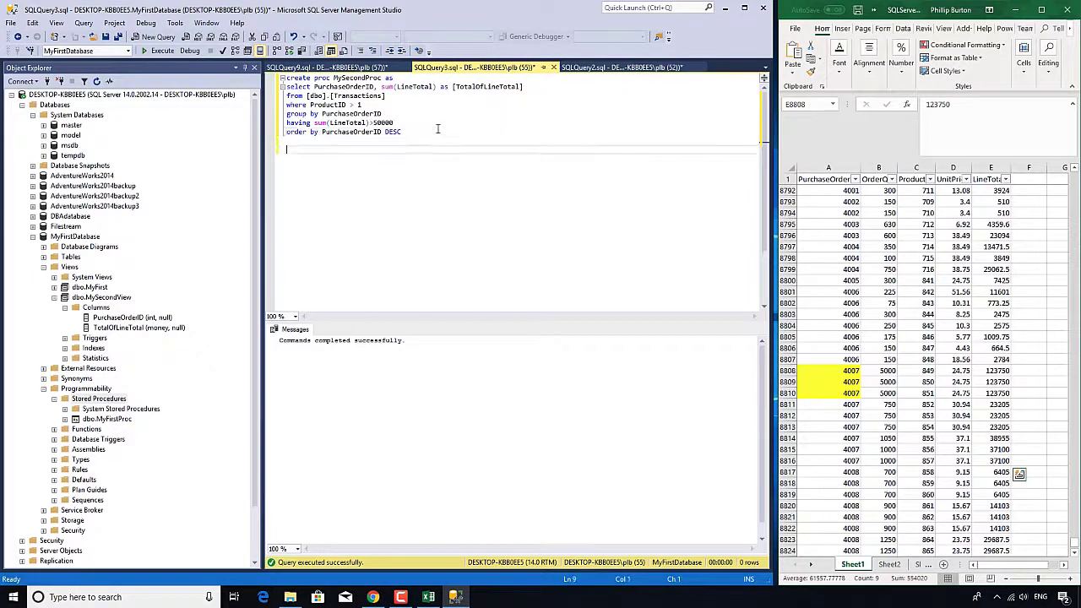
- Finish MySecondProc's script with 'select 1+1', execute to create it, and start a new query
type("select 1+1")
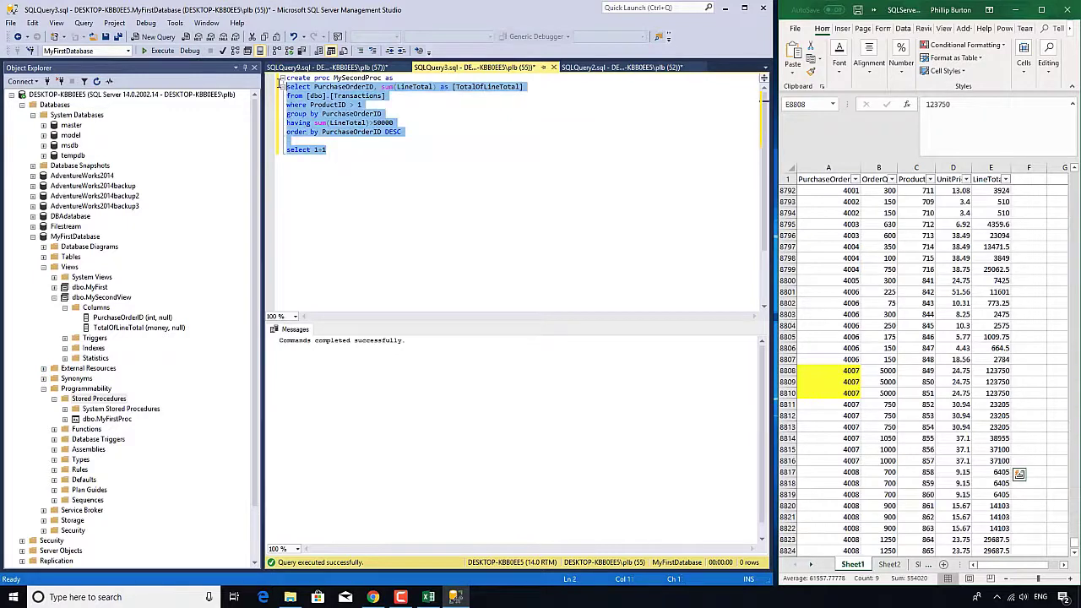
left_click(326, 148)
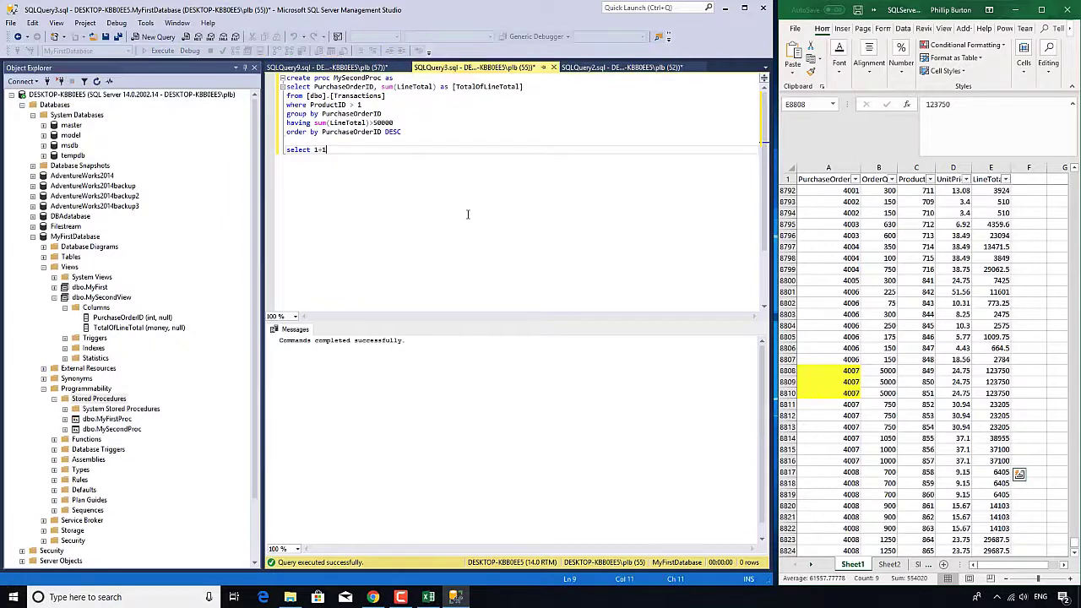
left_click(157, 37)
type("exec")
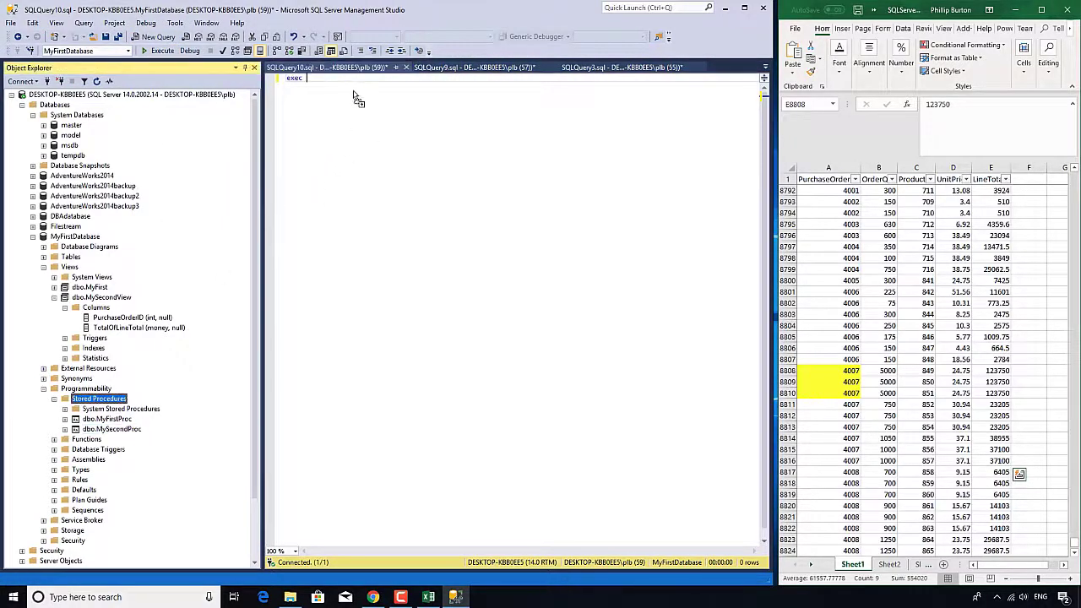
- Run exec [dbo].[MySecondProc], returning purchase-order totals and the value 2
left_click(162, 51)
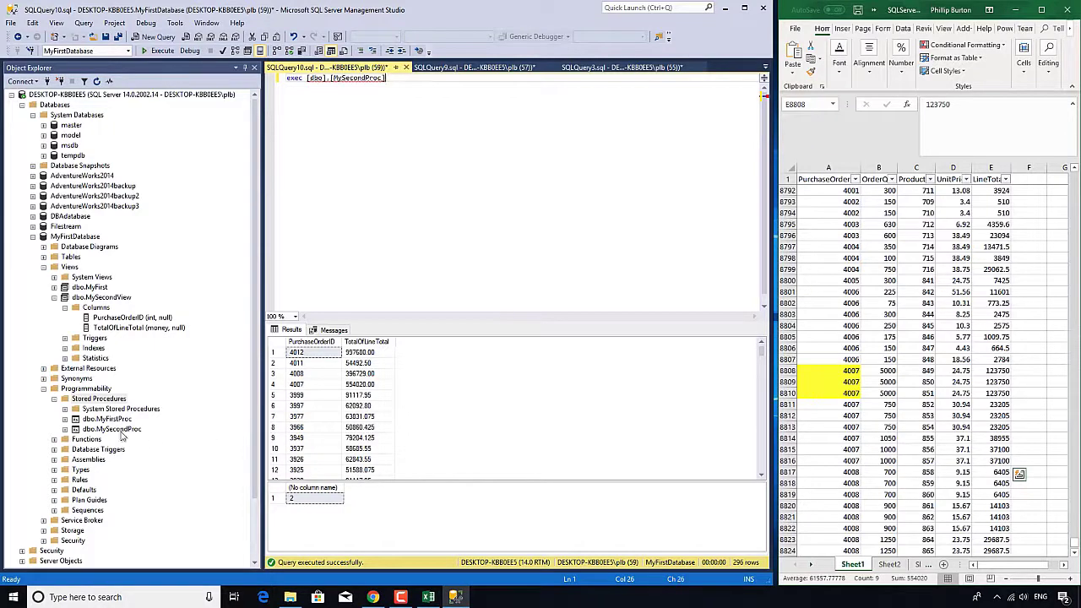
- Script MySecondProc's CREATE definition into a new query editor window from its context menu
right_click(112, 429)
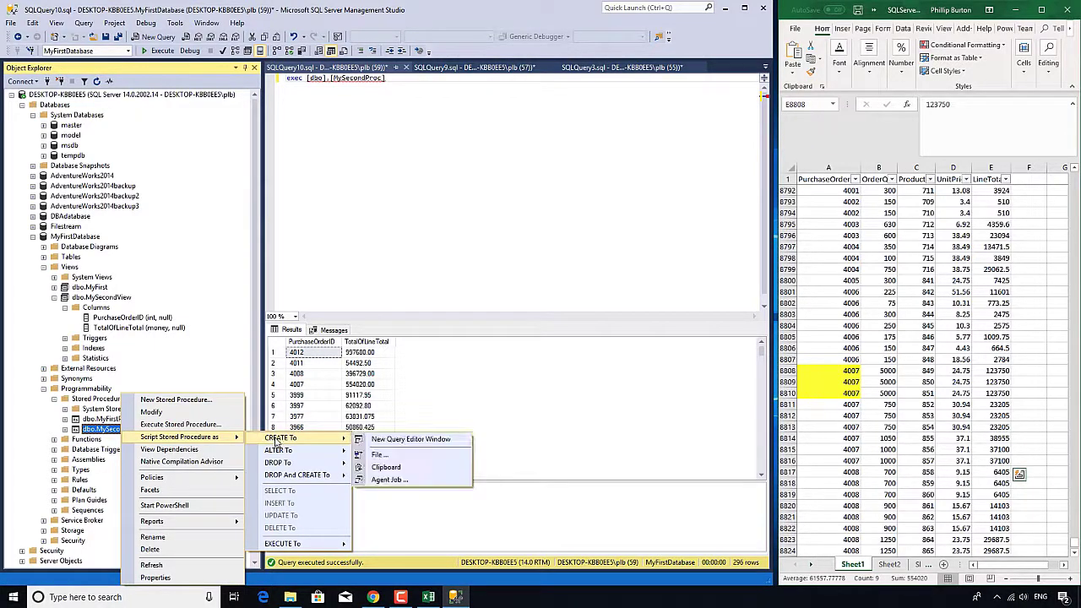
mouse_move(410, 439)
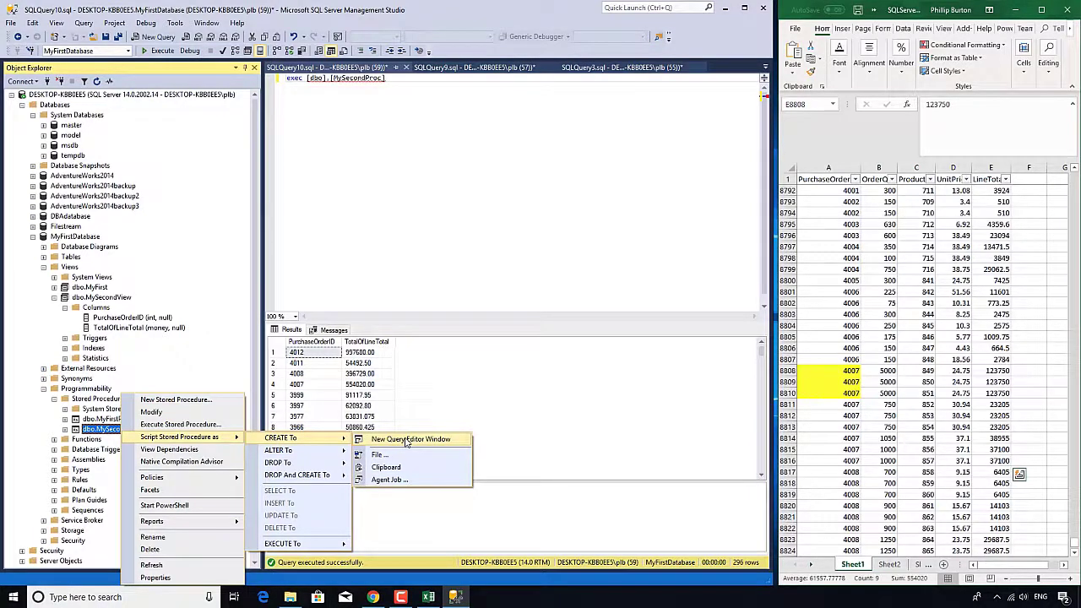
left_click(409, 439)
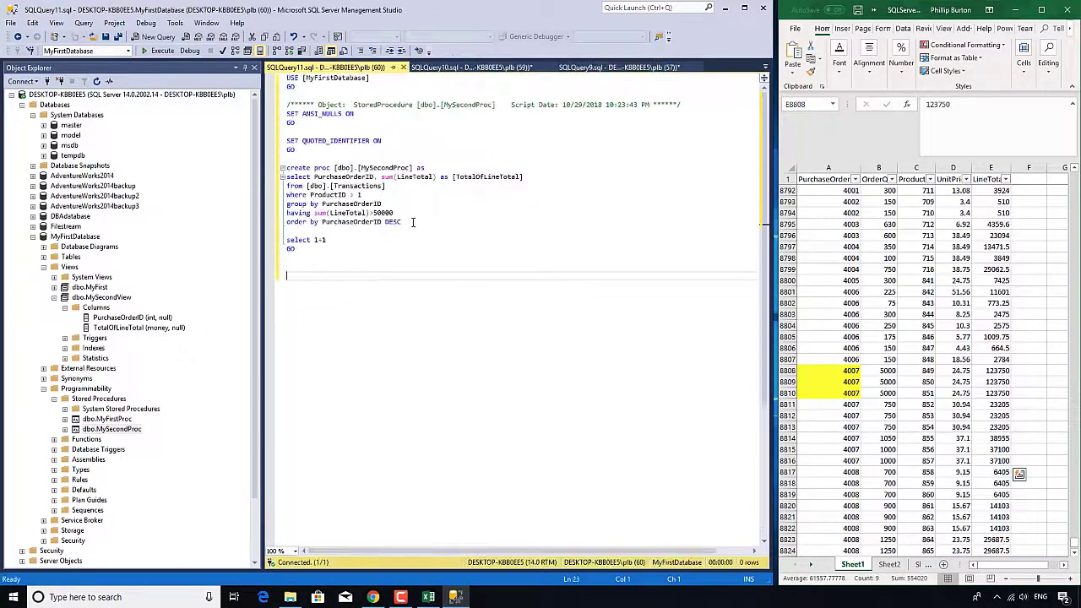